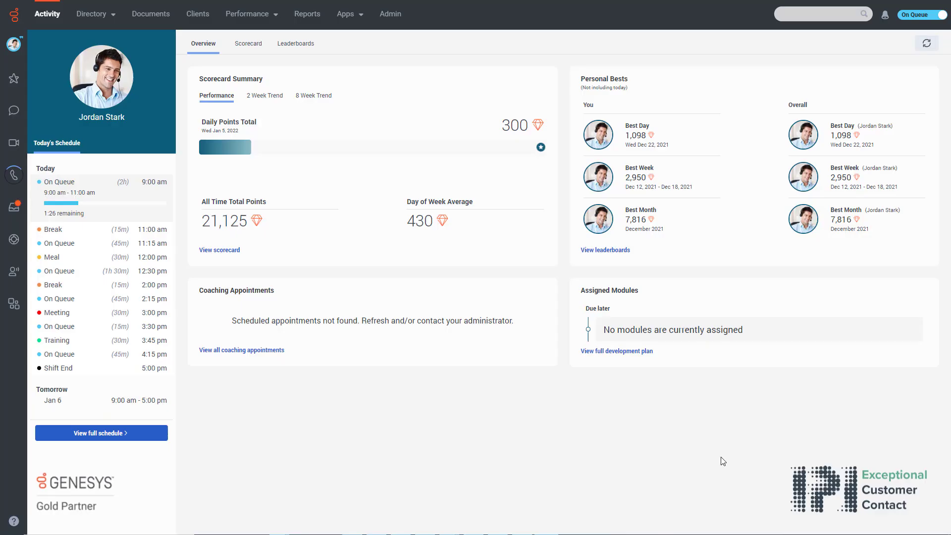
mouse_move(390, 14)
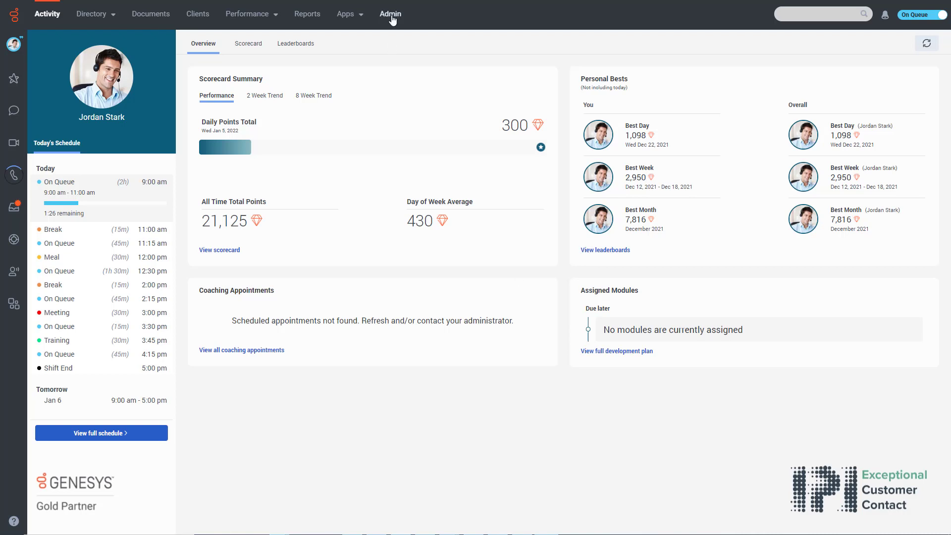
- Go to the Genesys Cloud Admin home page from the top navigation
click(391, 14)
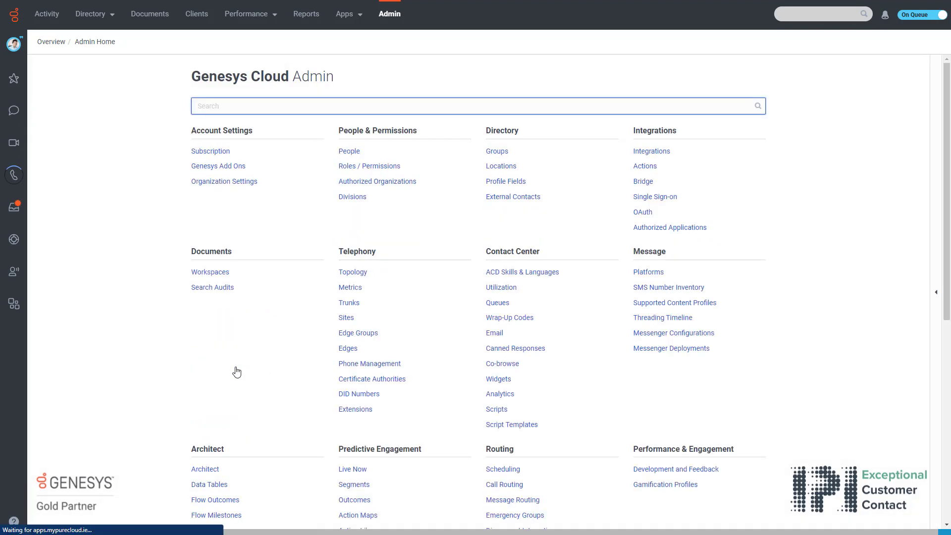
- Launch Architect and show the flow-type list with Inbound Call selected
click(205, 469)
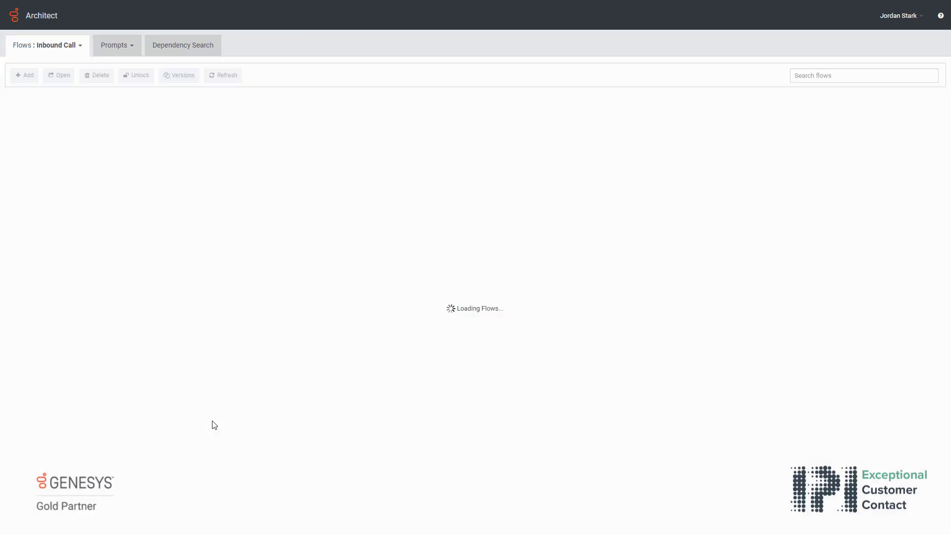
click(47, 45)
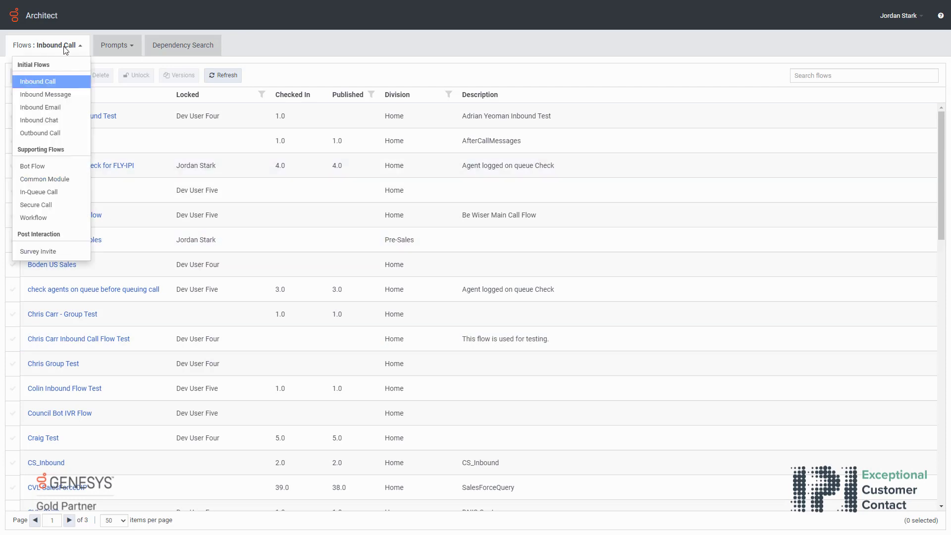
mouse_move(39, 107)
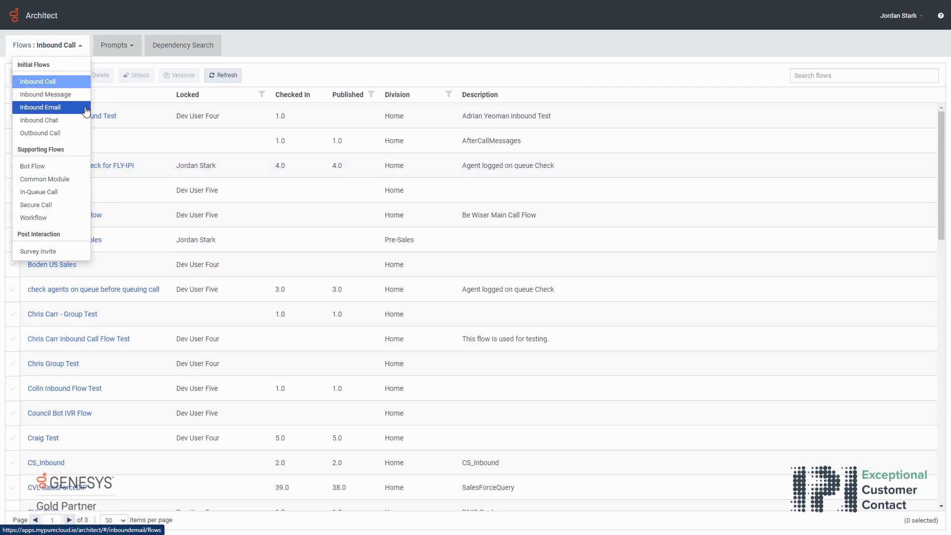
mouse_move(40, 133)
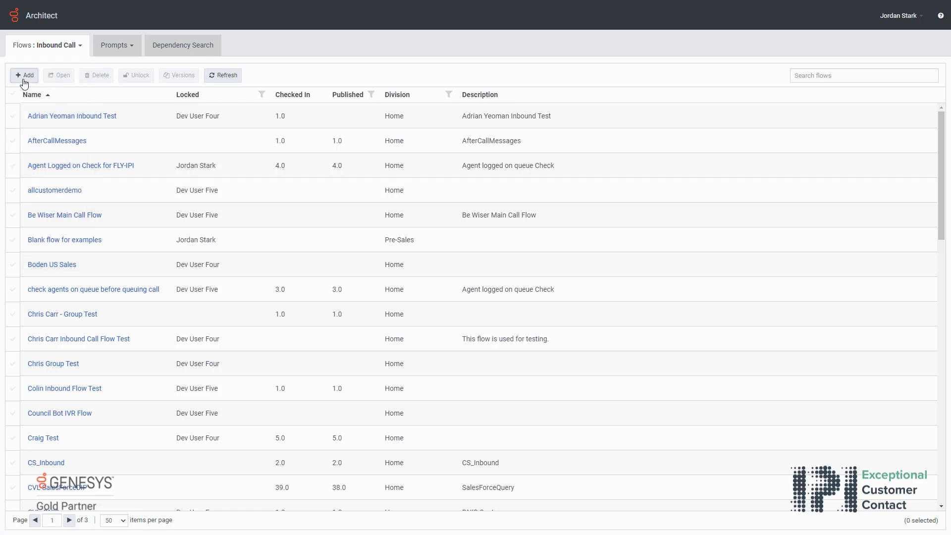
- Create inbound call flow 'DemoFlow' with description 'This is a Demo Flow'
click(24, 75)
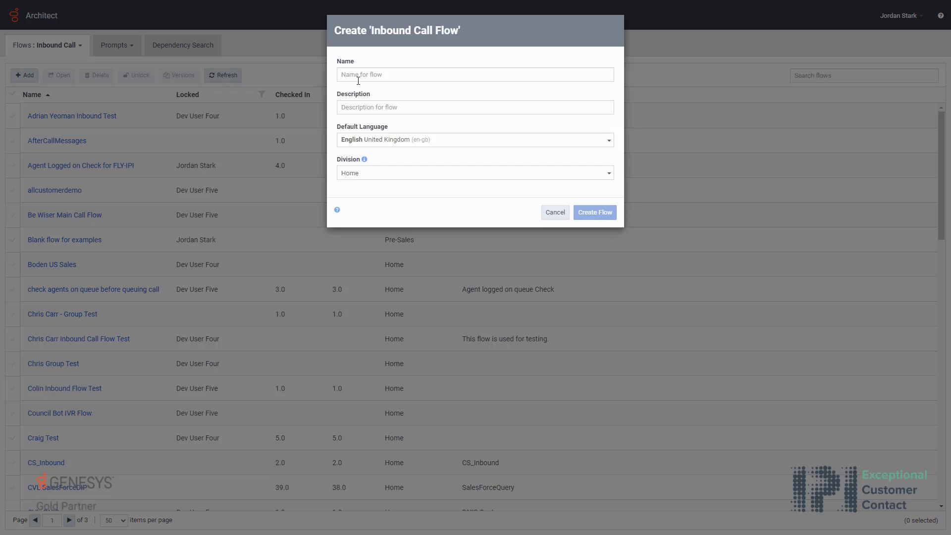
text(Dem)
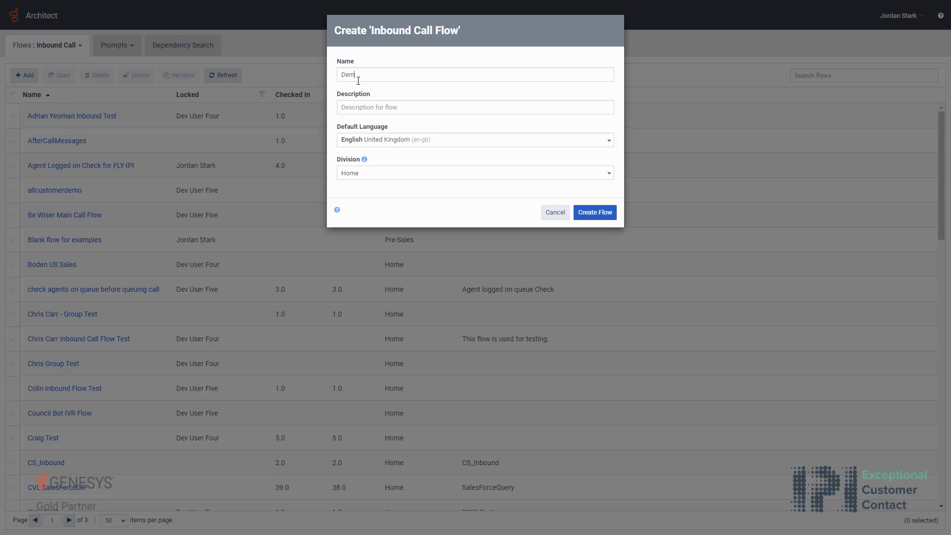
text(oFlow)
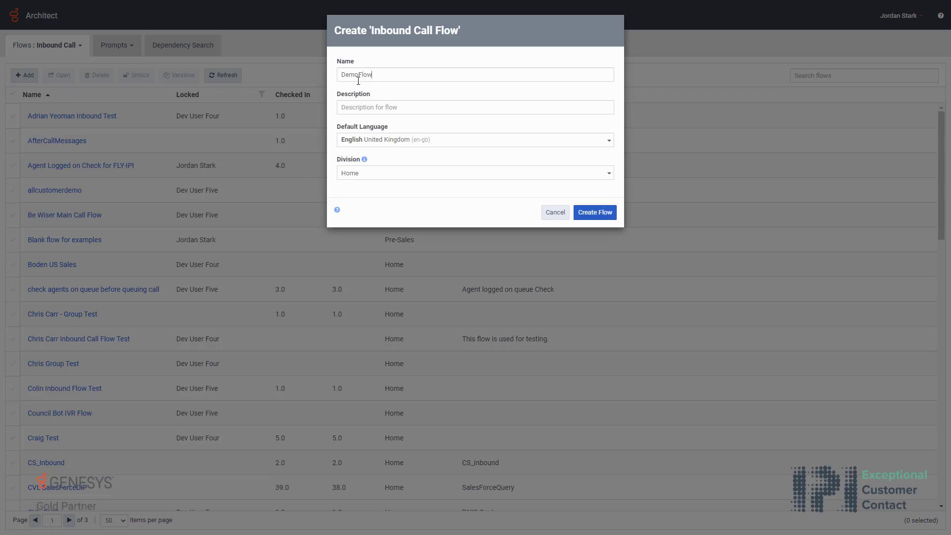
click(475, 107)
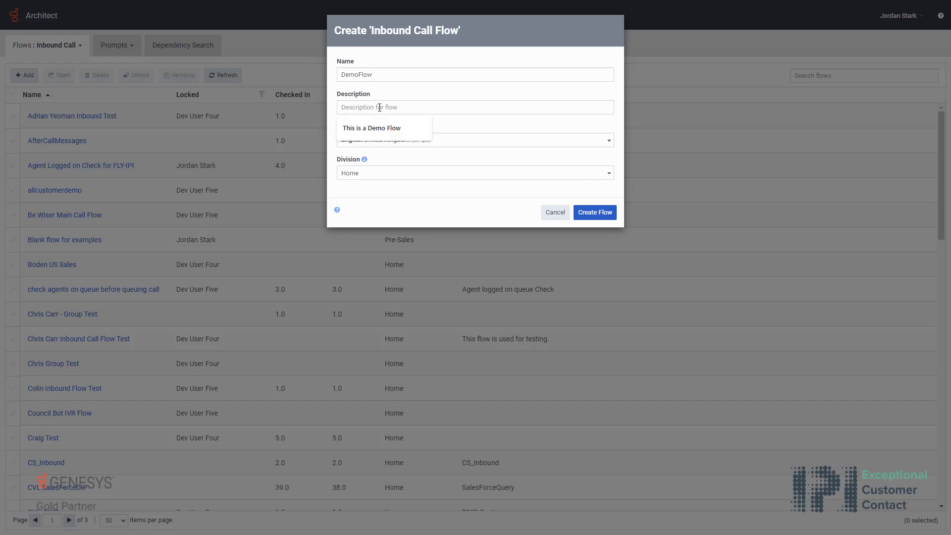
click(371, 128)
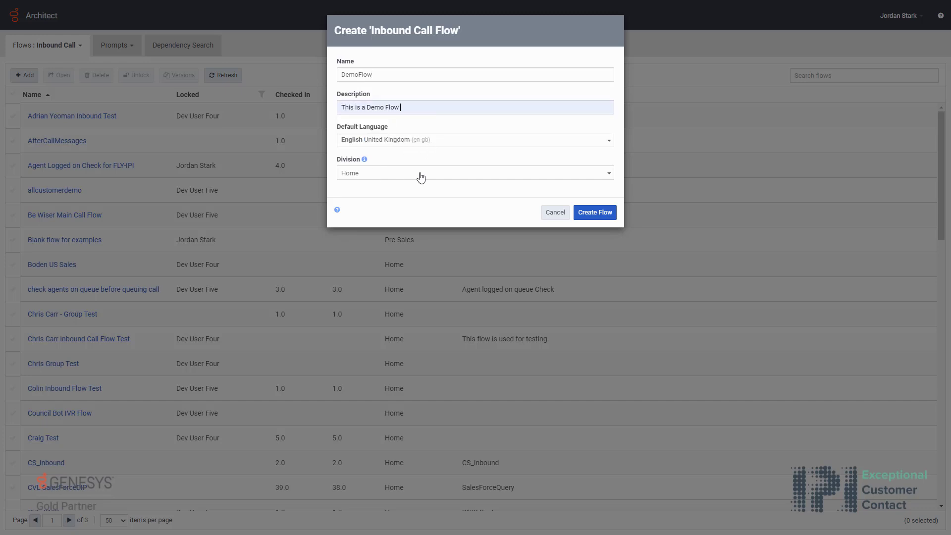
click(594, 212)
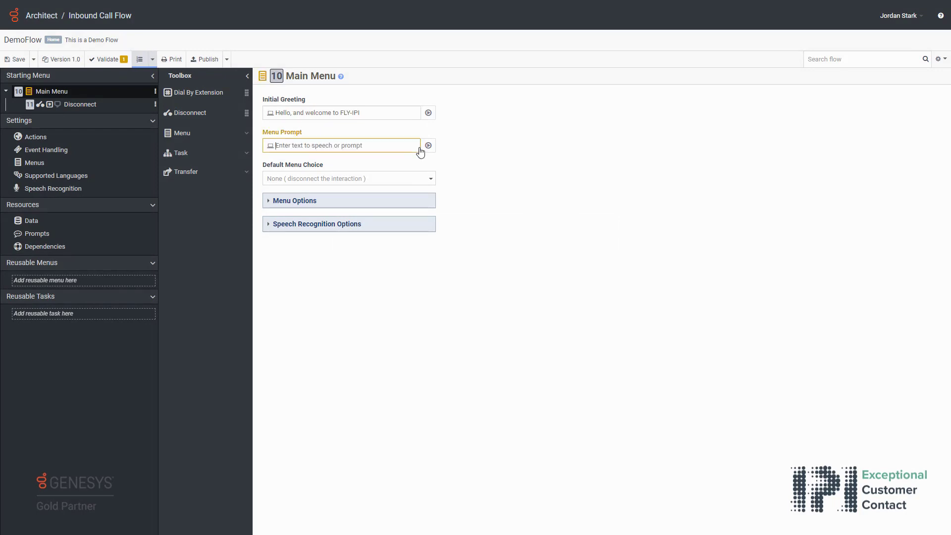
- Set the Main Menu prompt 'Please press 1 to route...' and reveal the Transfer actions for adding Transfer to ACD
text(Please press 1 to route)
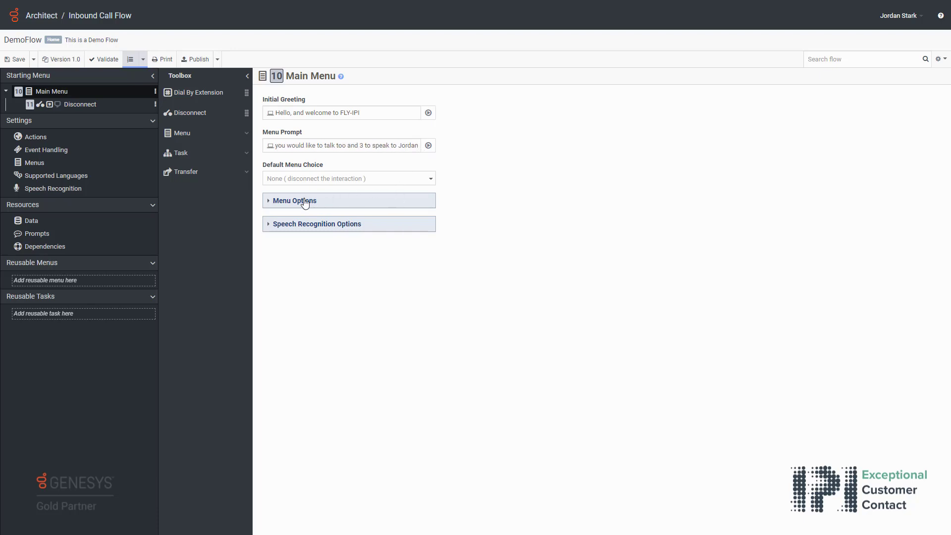
click(295, 200)
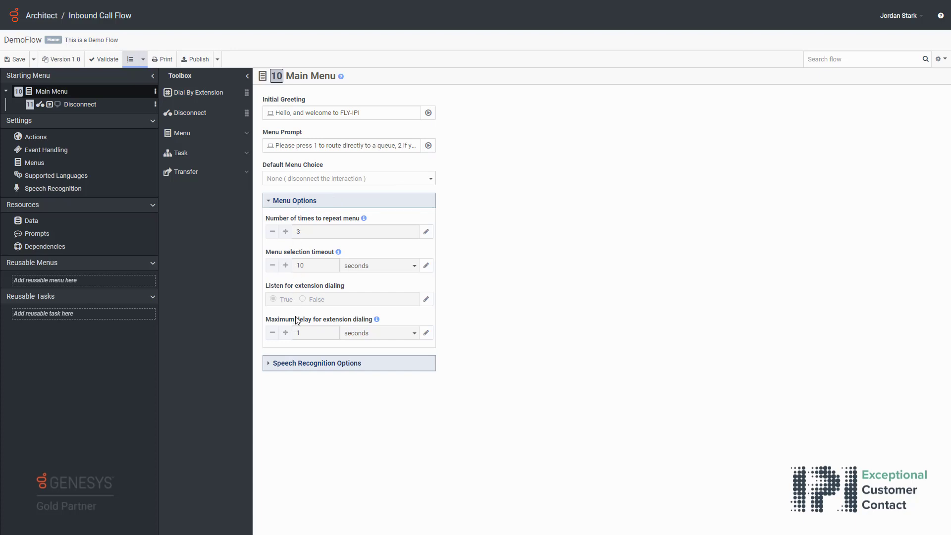
click(315, 363)
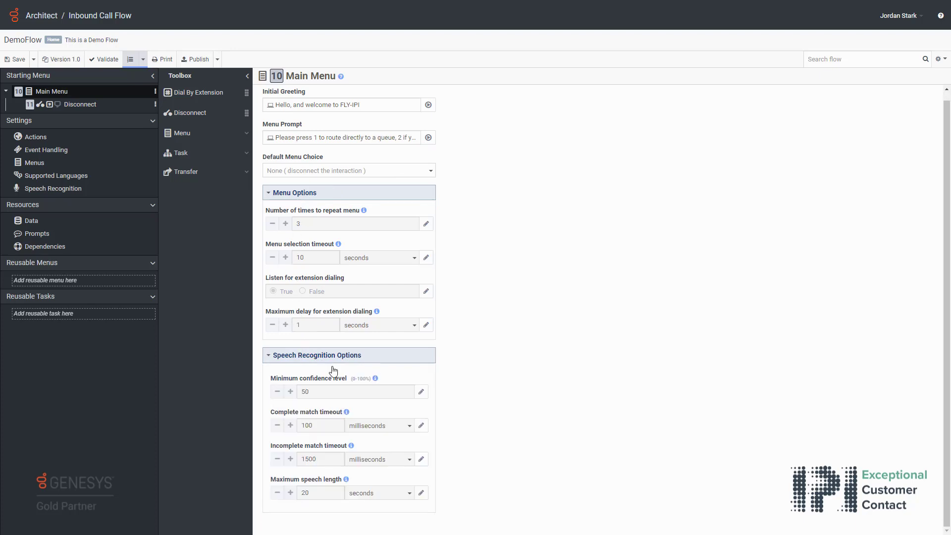
mouse_move(361, 461)
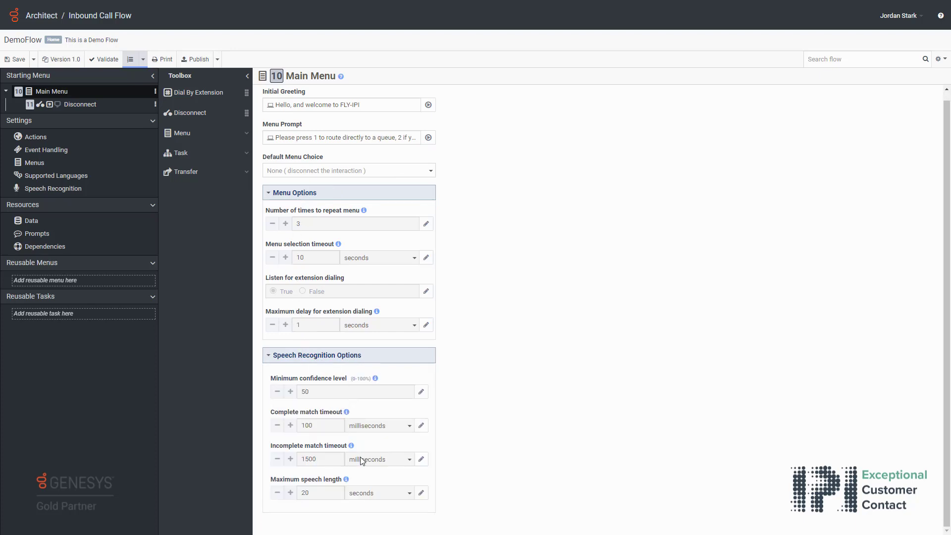
click(185, 172)
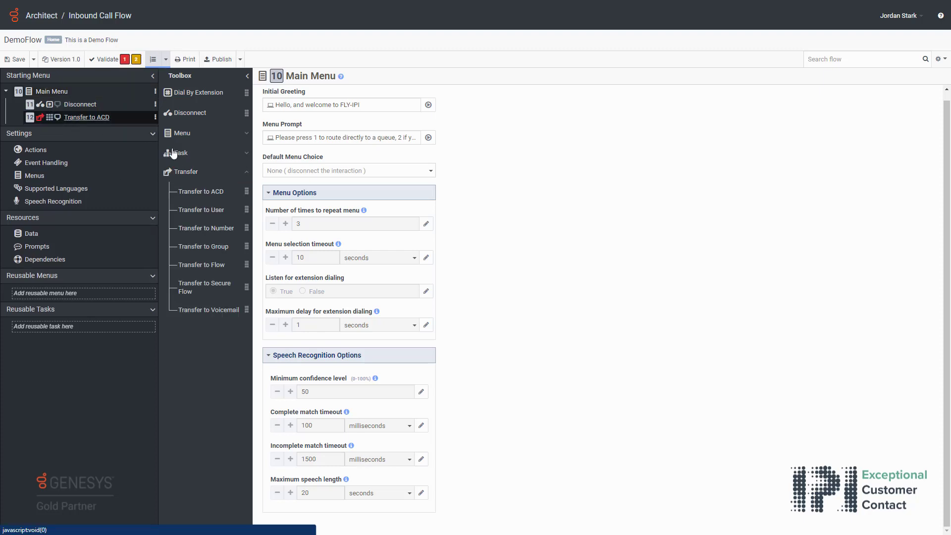
- Assign DTMF key 1 to Transfer to ACD and route it to the FLY-IPI queue
click(86, 117)
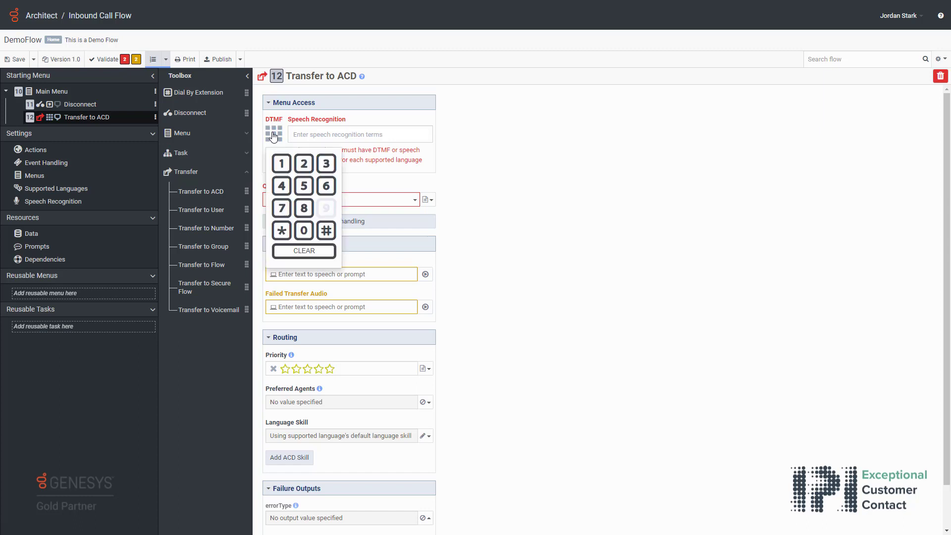
click(280, 164)
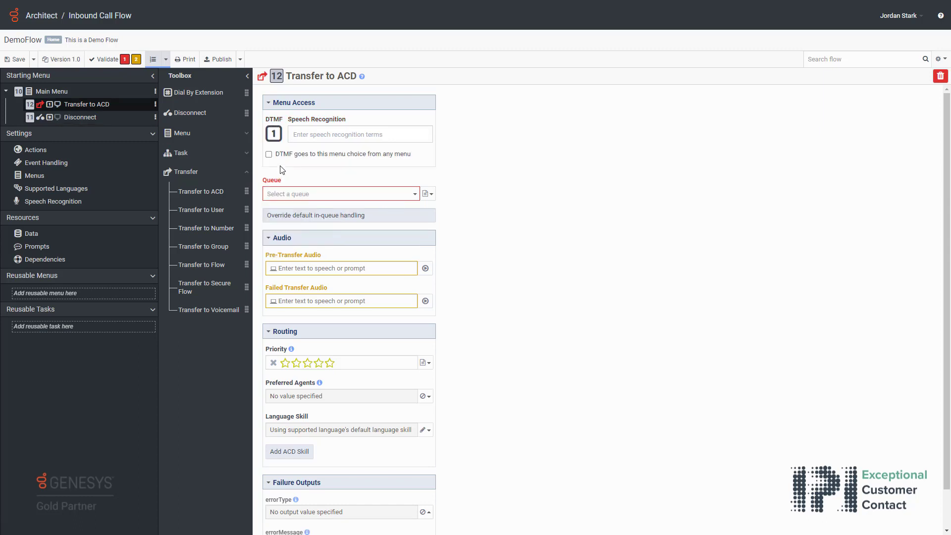
mouse_move(329, 148)
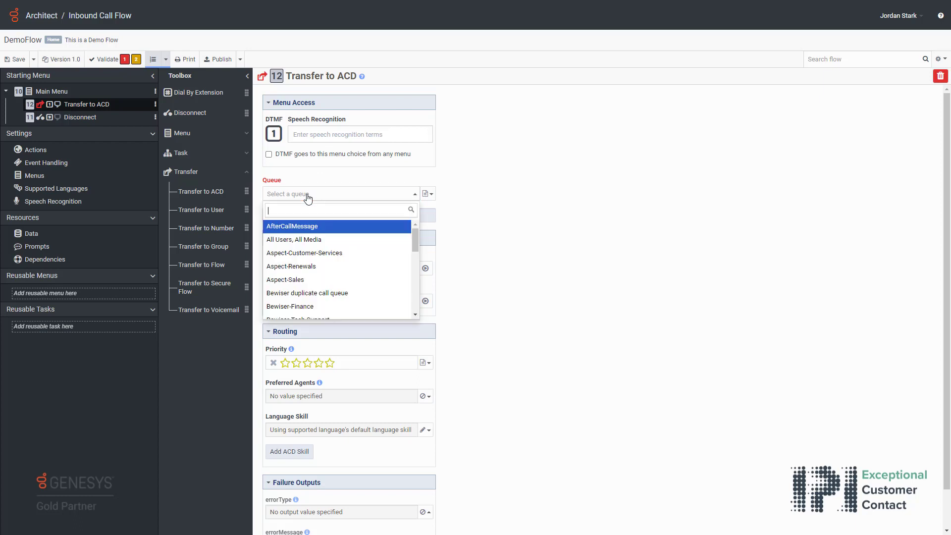
text(fly)
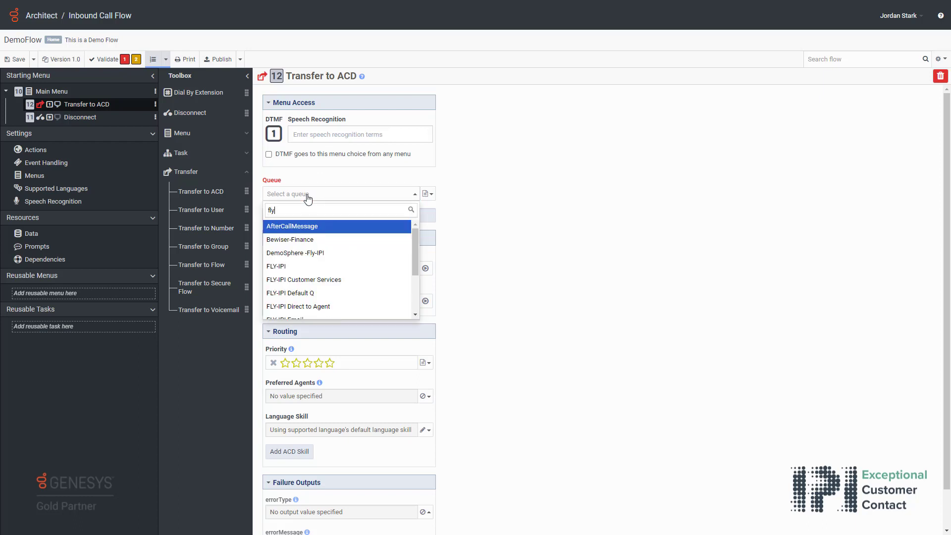
click(277, 266)
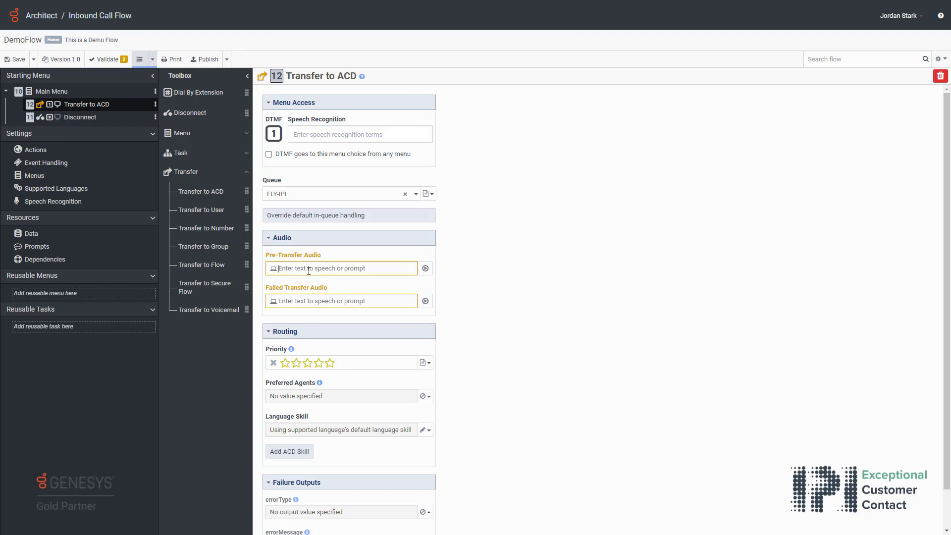
- Set pre-transfer audio 'Placing you...' and failed-transfer audio 'Whoops something has gone wrong please...'
text(Placing you to the FLY-IPI Queue)
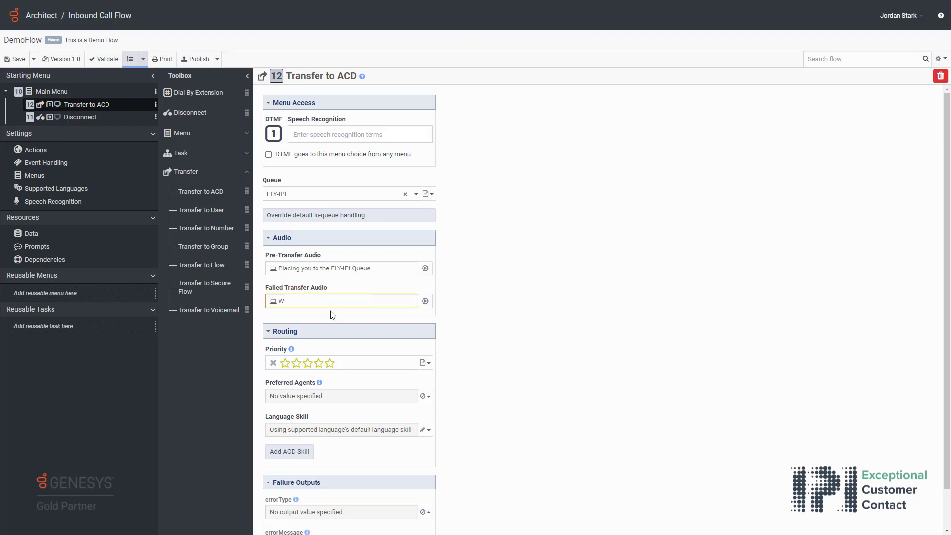
text(Whoops something has gone wrong please)
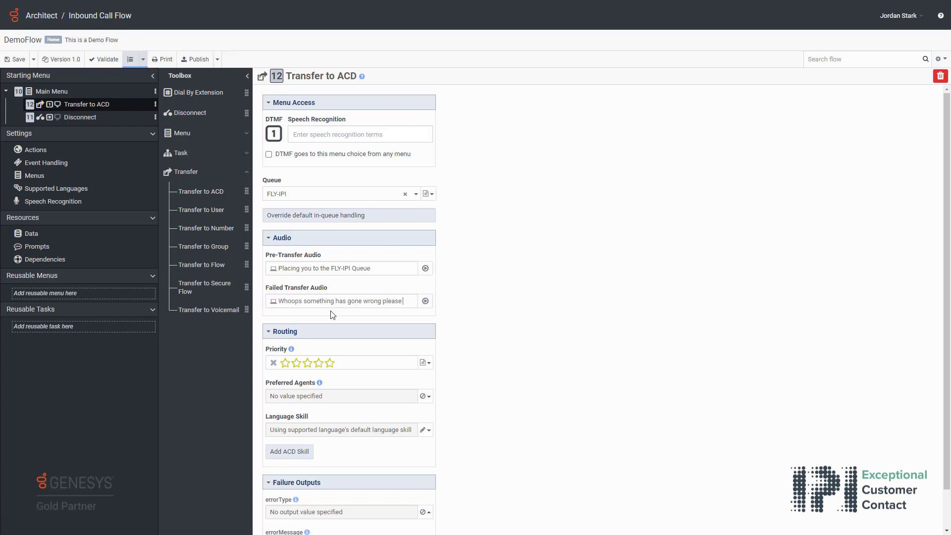
scroll(down, 3)
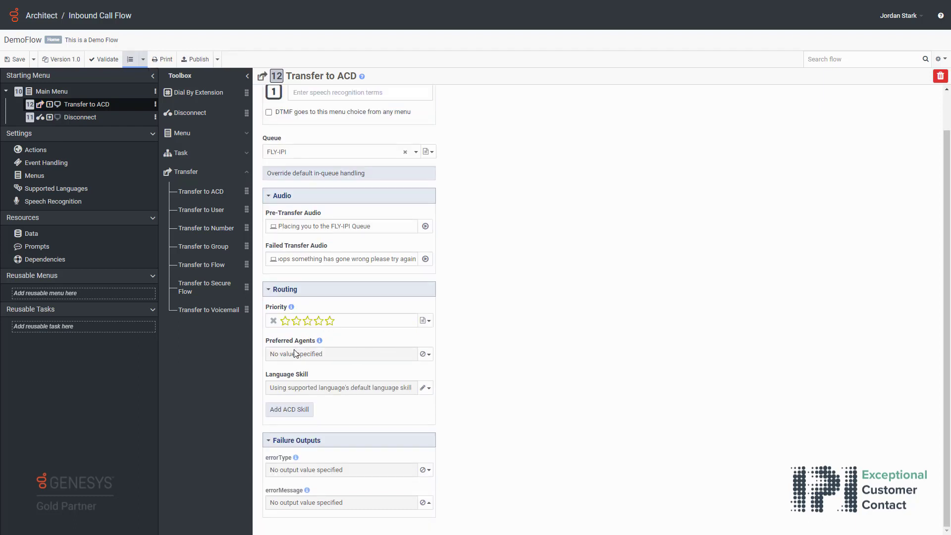
mouse_move(311, 401)
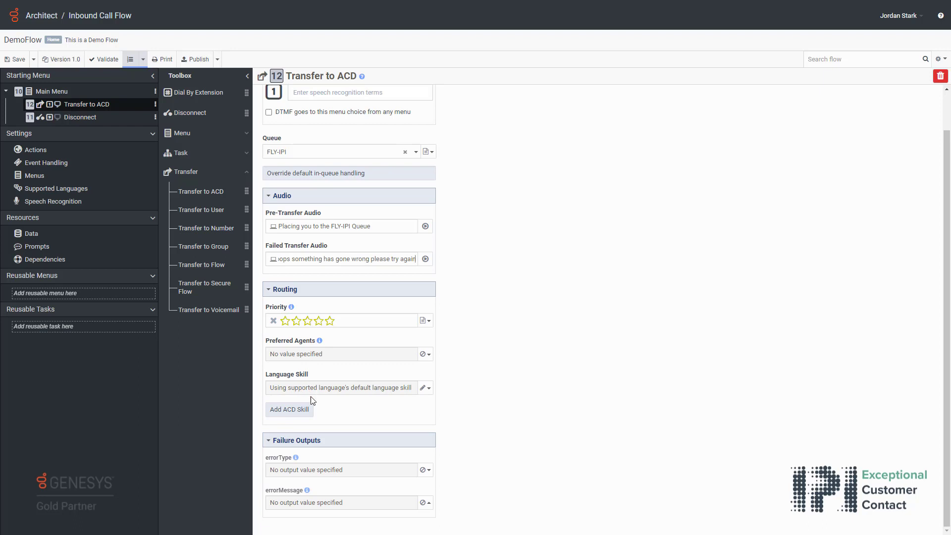
mouse_move(332, 490)
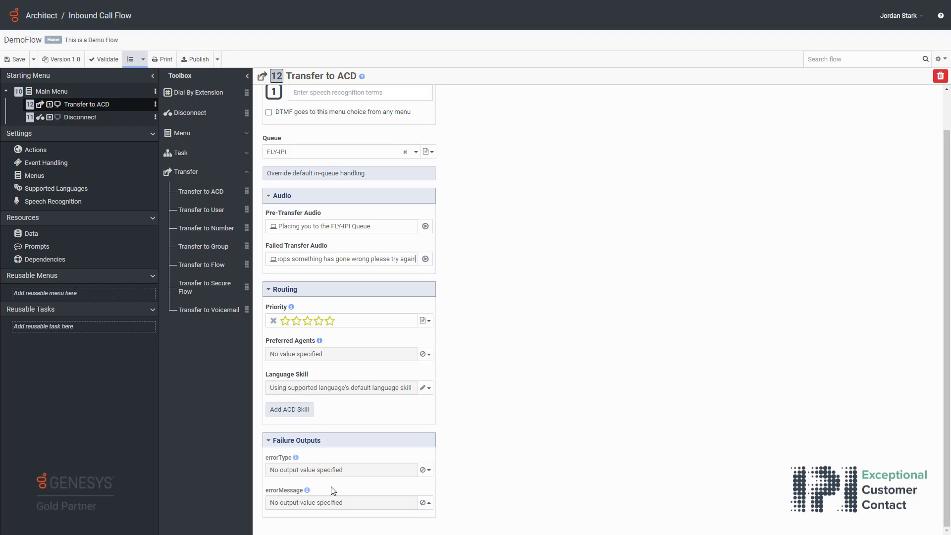
scroll(up, 3)
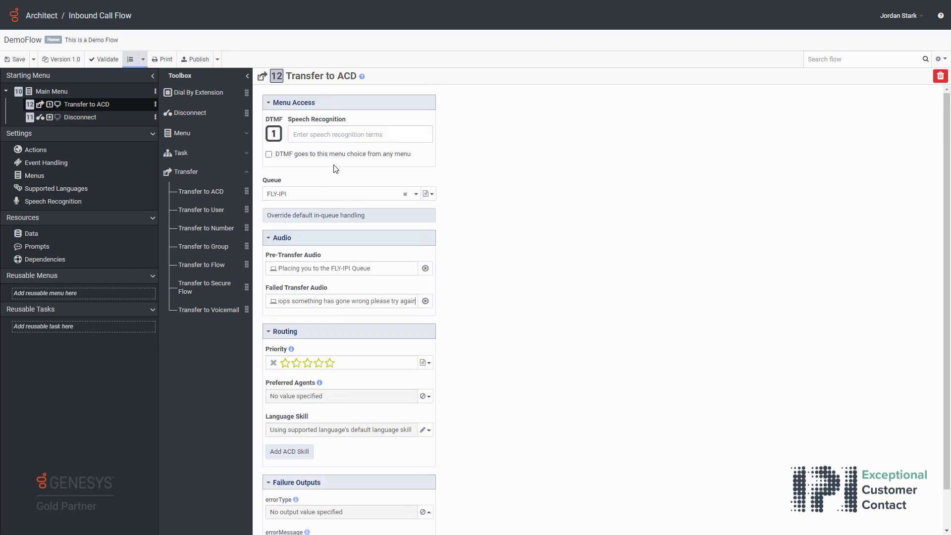
mouse_move(195, 92)
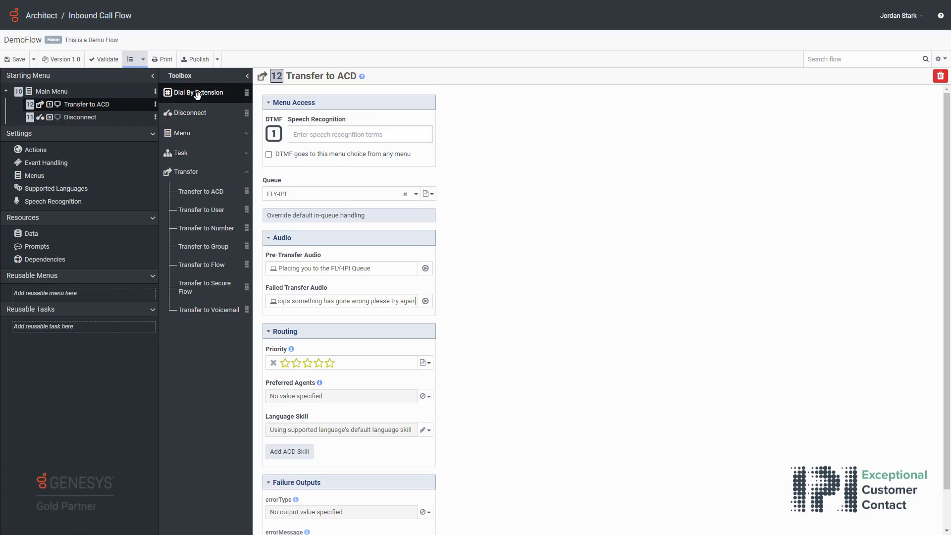
- Add a Dial By Extension choice to the menu on key 2
click(199, 92)
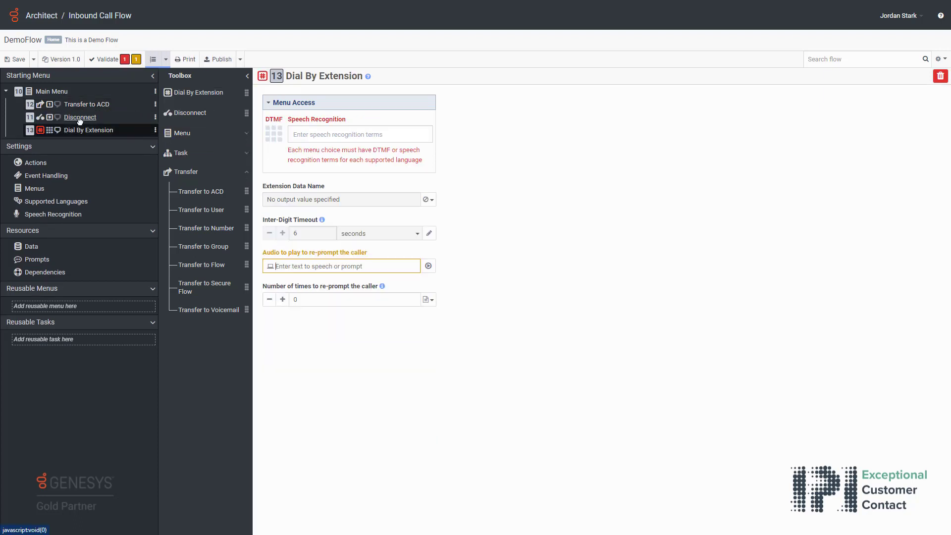
click(273, 134)
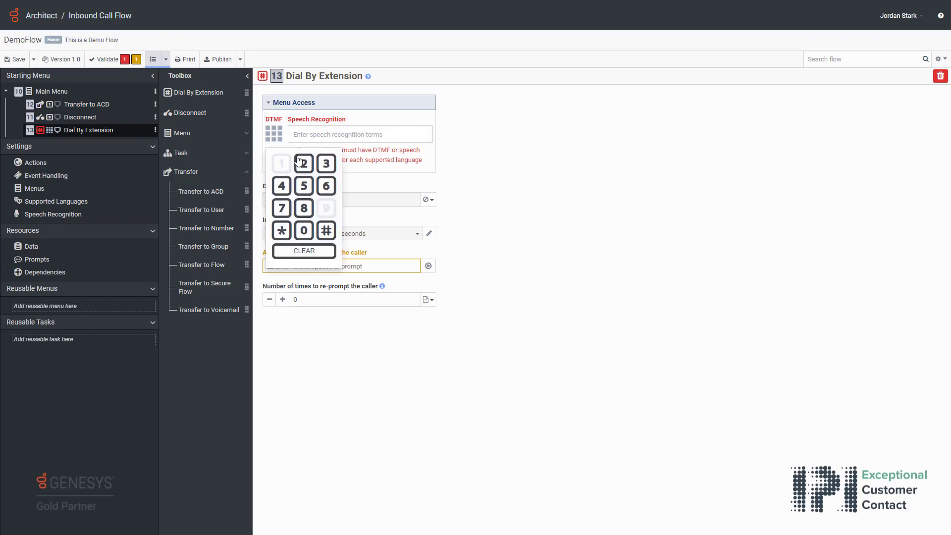
click(303, 163)
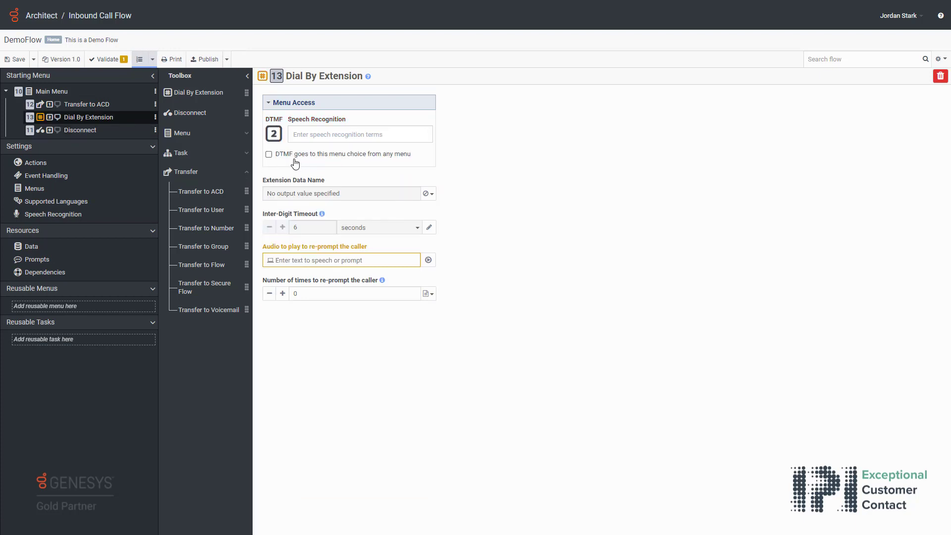
mouse_move(332, 196)
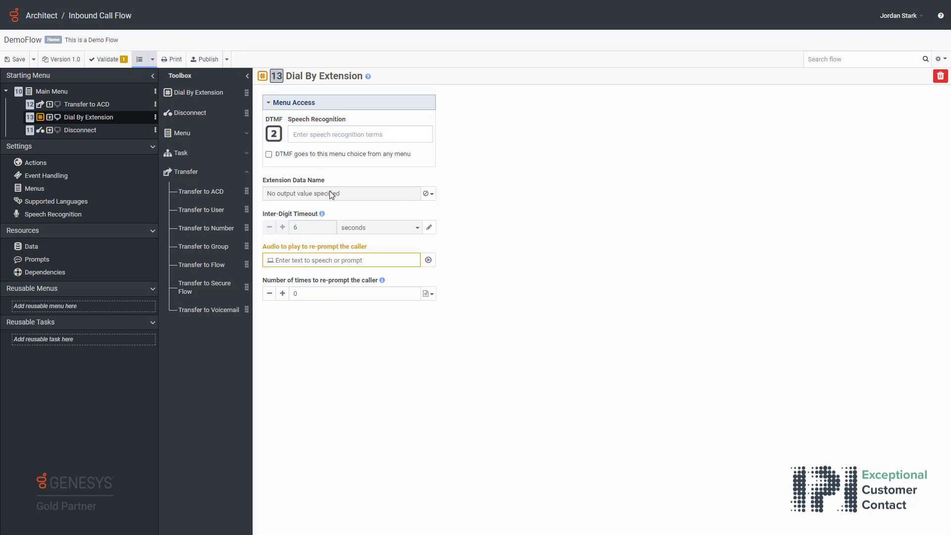
- Store the dialled extension in variable Flow.extNumberSelected
click(432, 193)
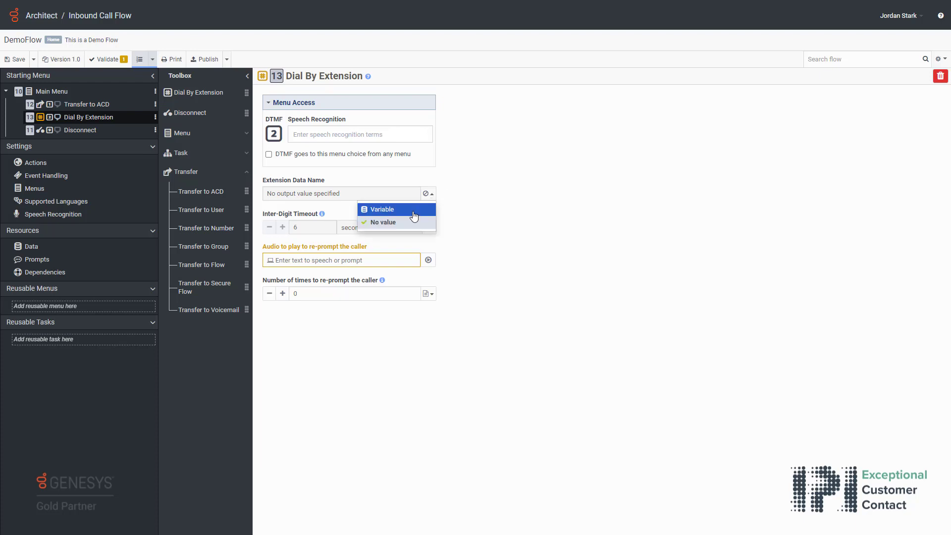
click(380, 210)
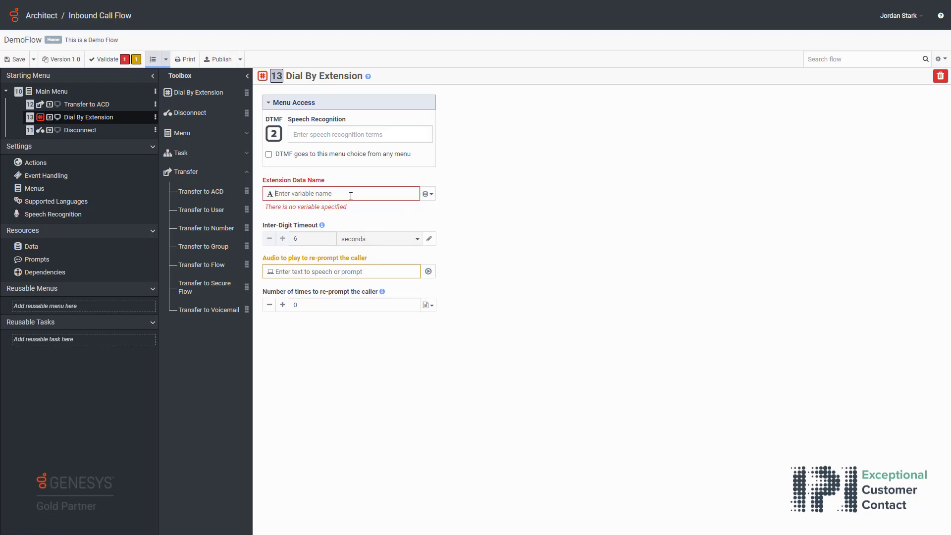
text(extNumber)
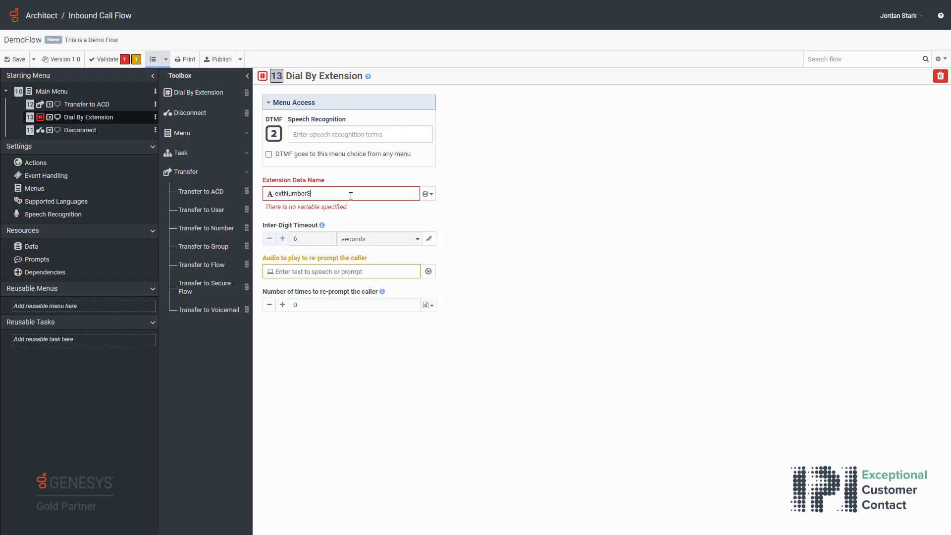
text(Selected)
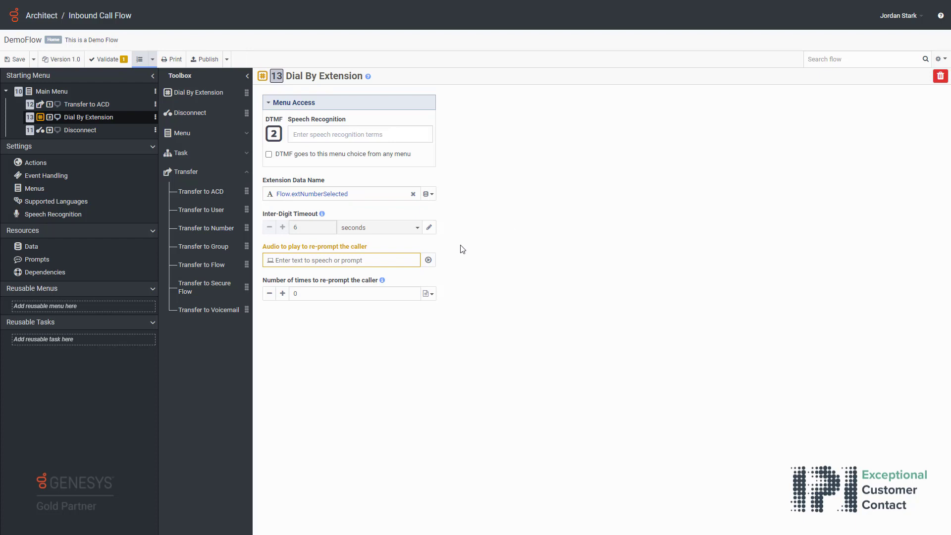
click(340, 260)
text(Transfering you now)
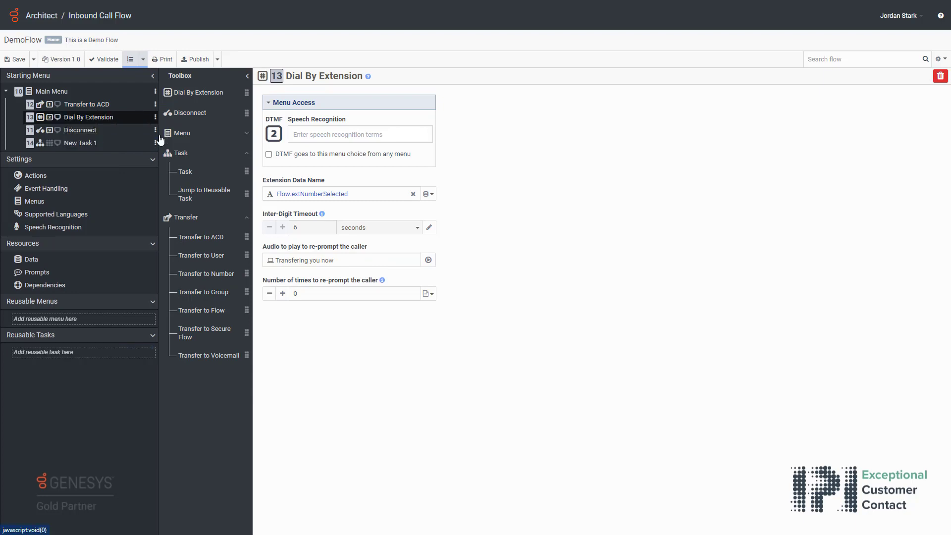
- Assign DTMF key 3 to New Task 1 and browse the Toolbox categories toward the Play Audio action
click(80, 142)
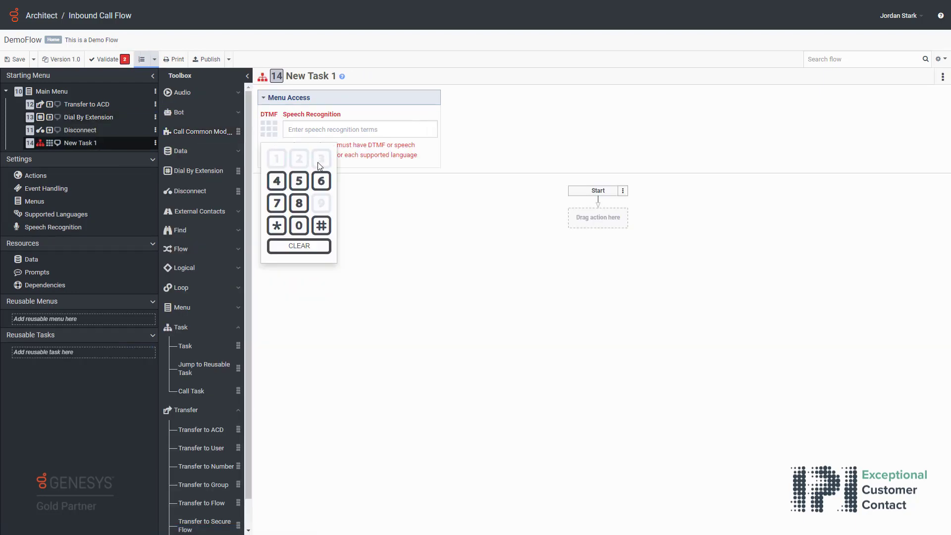
click(321, 159)
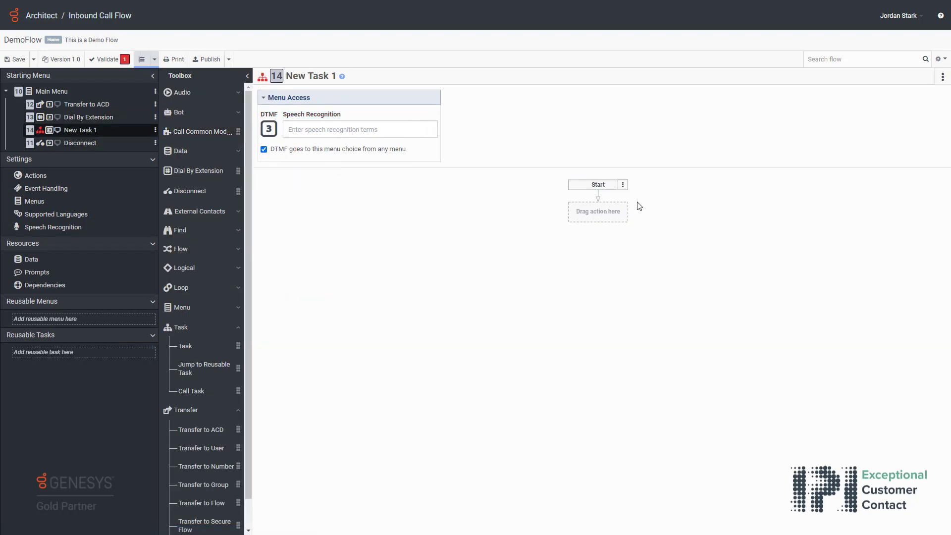
mouse_move(200, 112)
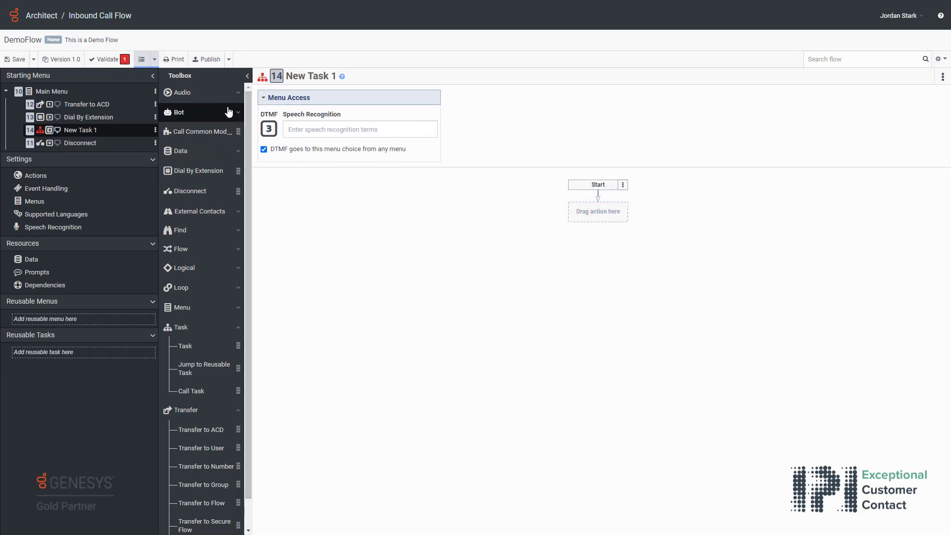
mouse_move(215, 120)
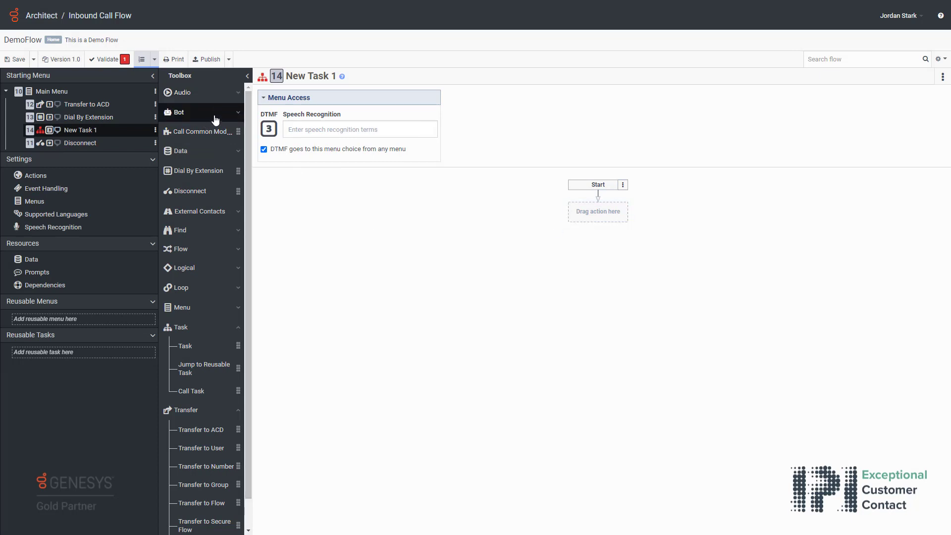
click(177, 112)
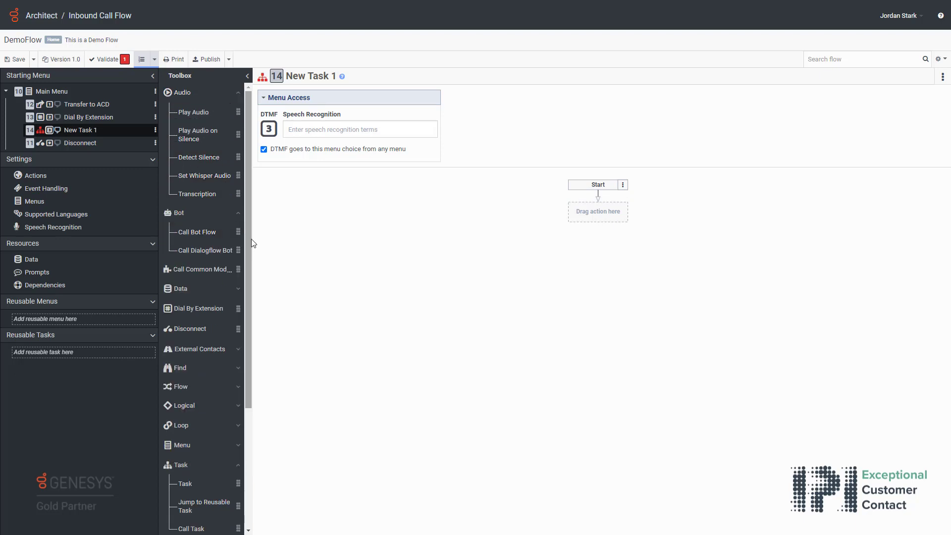
scroll(down, 3)
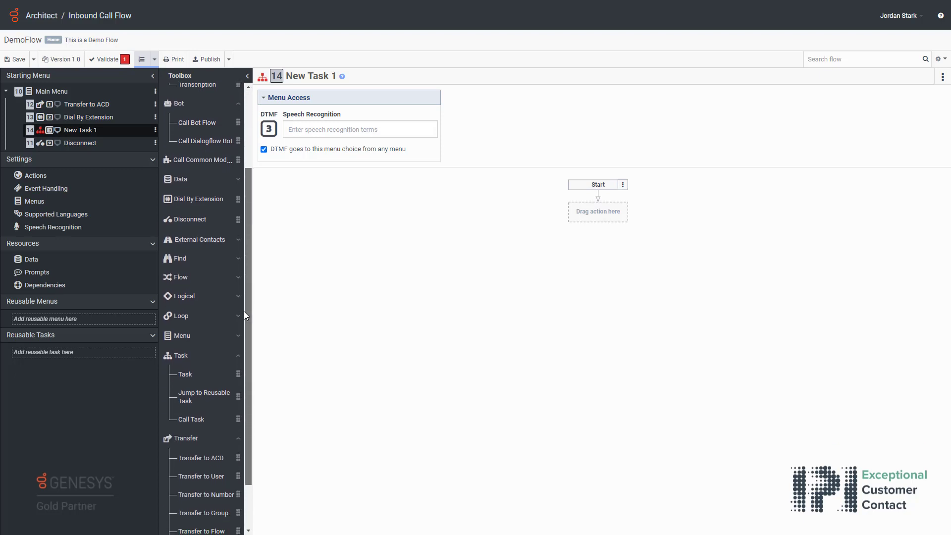
scroll(down, 3)
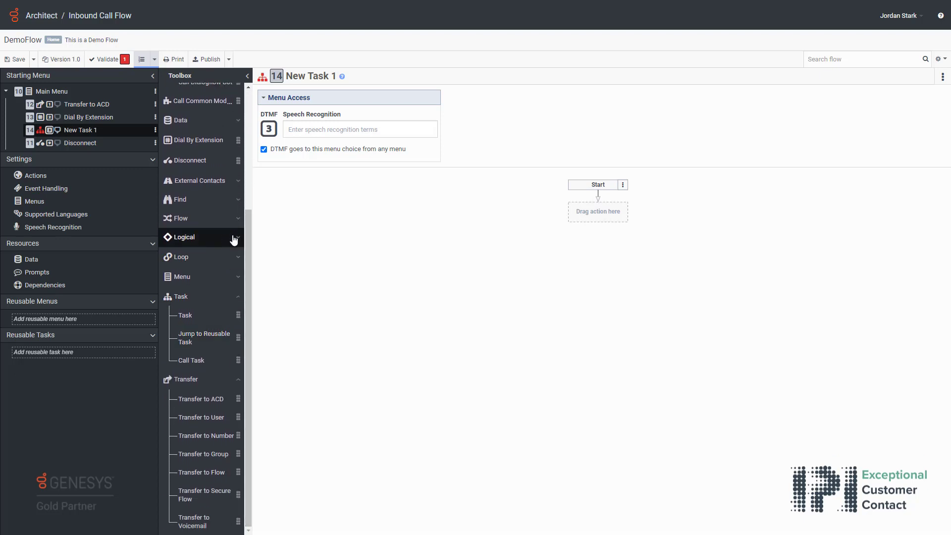
click(180, 237)
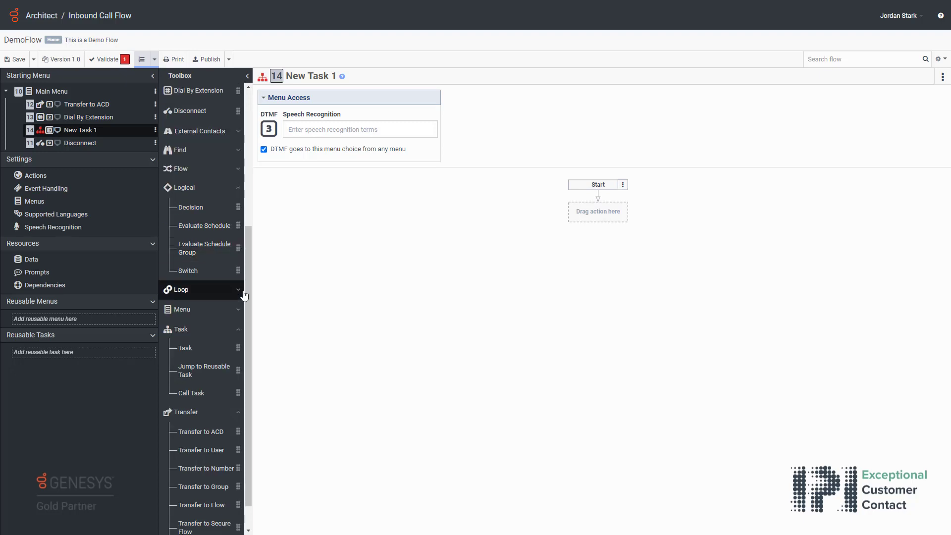
scroll(down, 3)
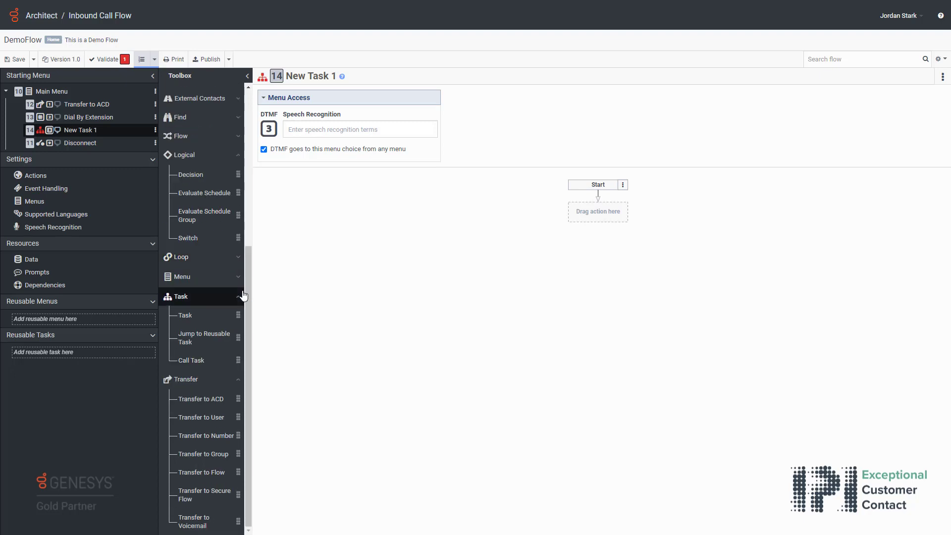
mouse_move(250, 354)
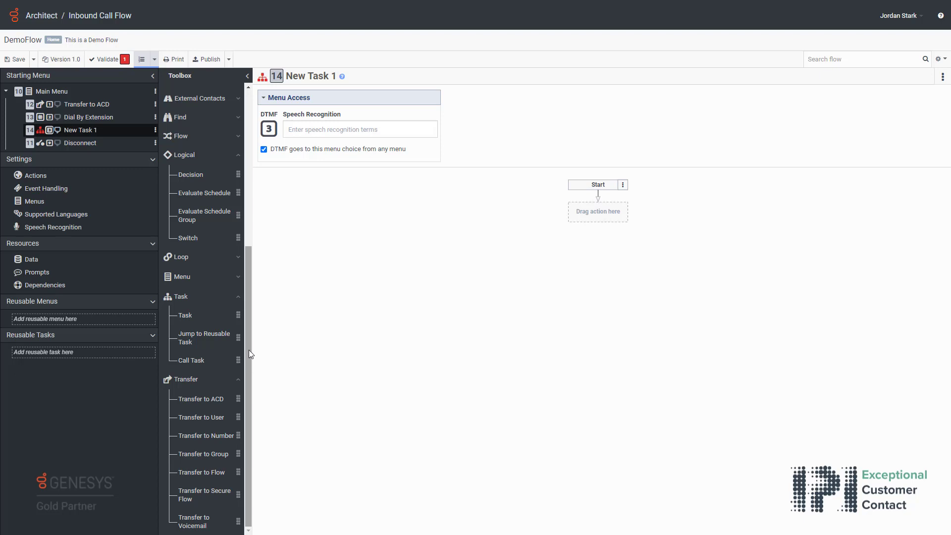
scroll(up, 3)
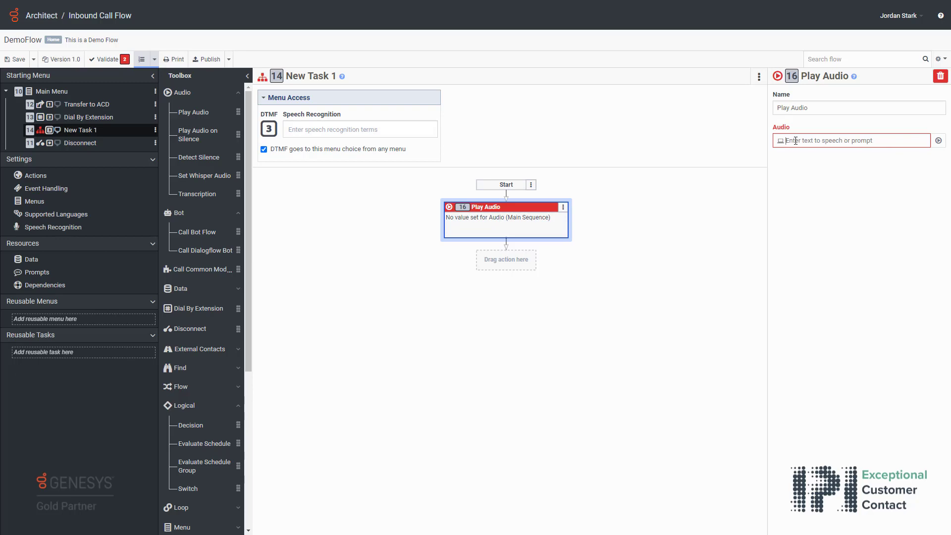
mouse_move(938, 149)
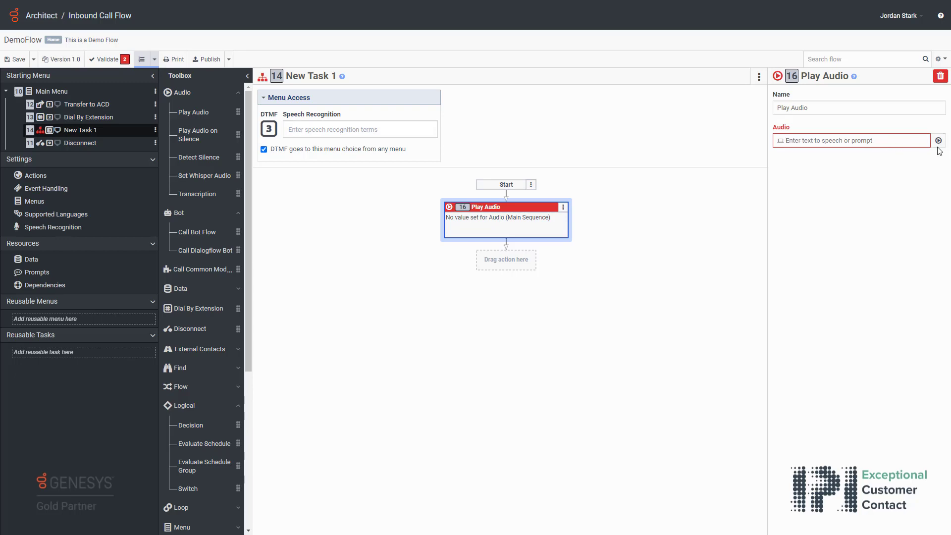
- Create prompt 'DemoPrompt' described 'This is a prompt for my demo flow' as the Play Audio item
click(939, 139)
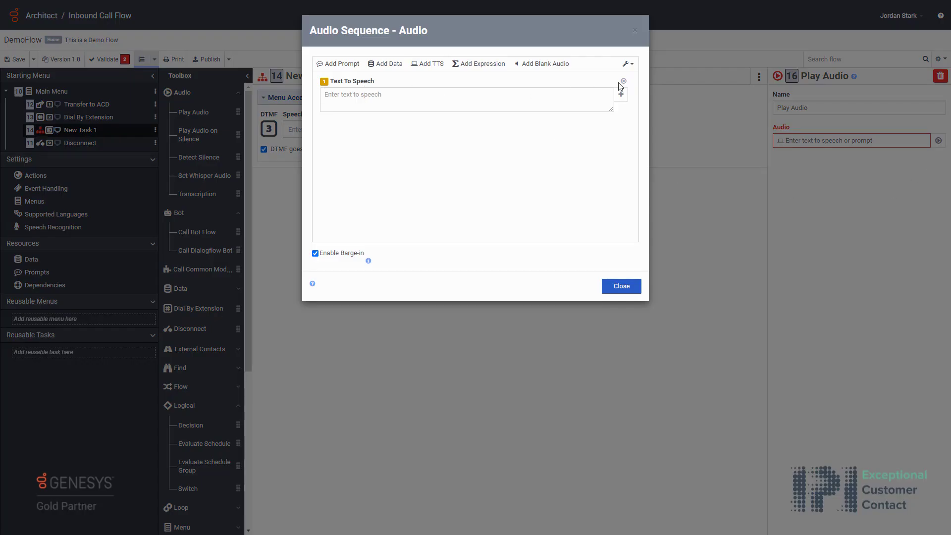
click(338, 63)
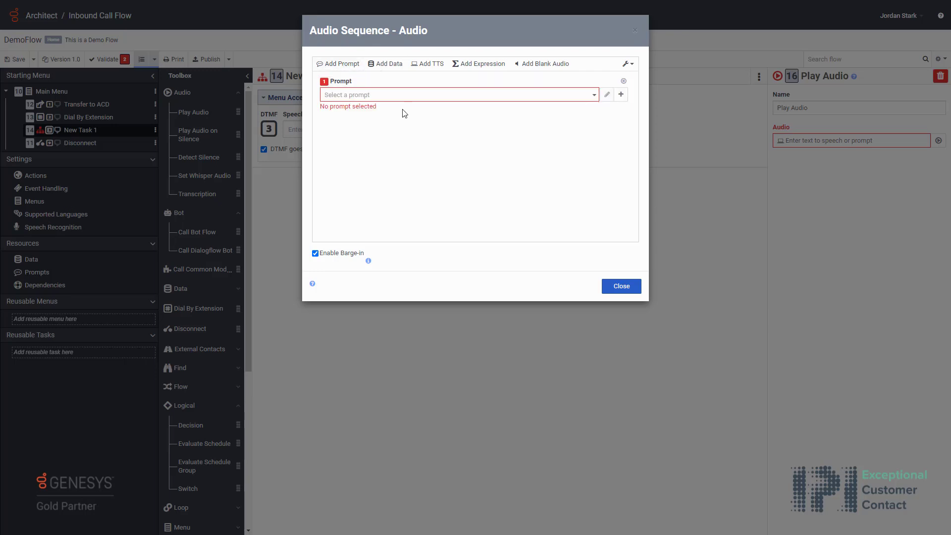
click(620, 94)
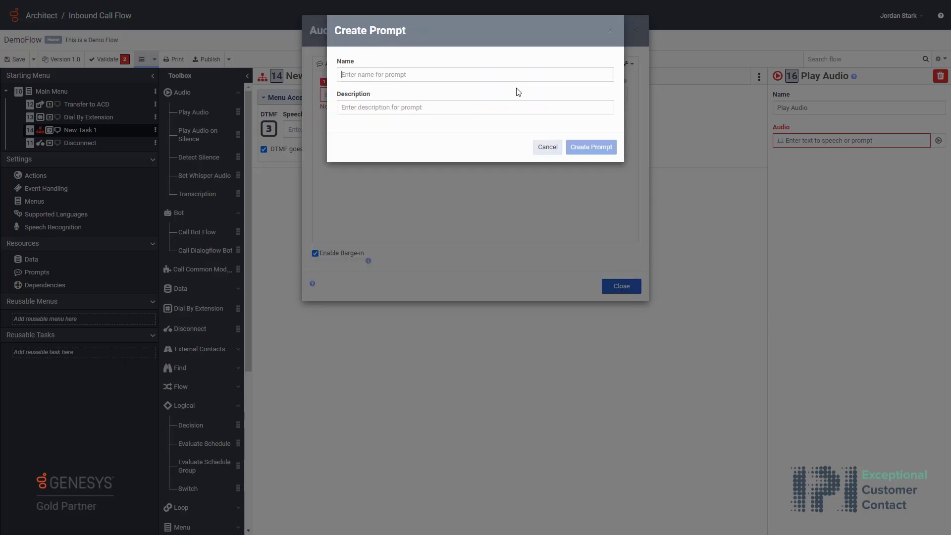
text(DemoPrompt)
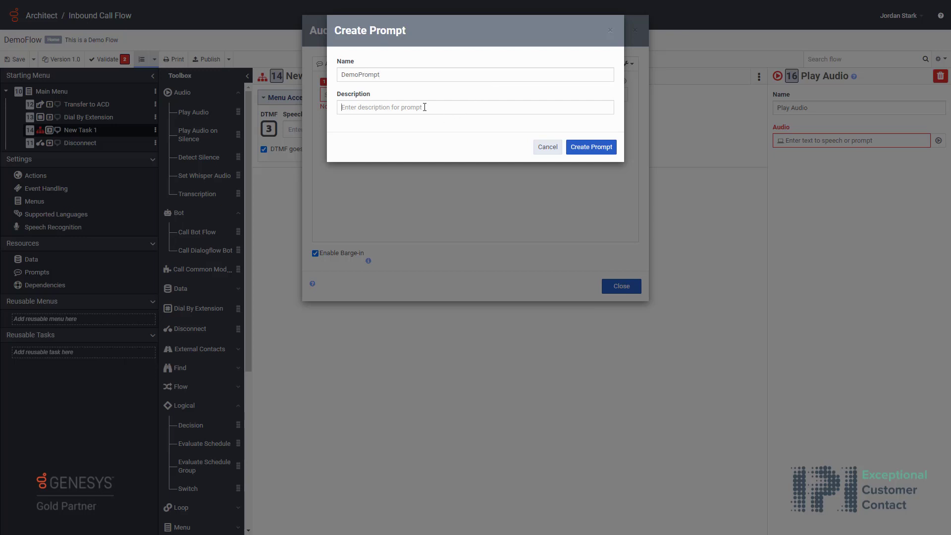
text(This i)
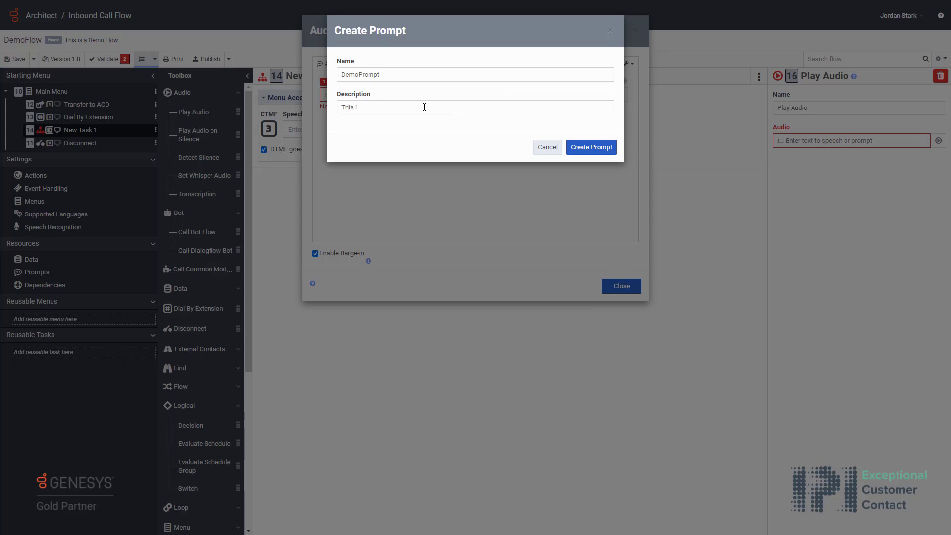
text(s a prompt)
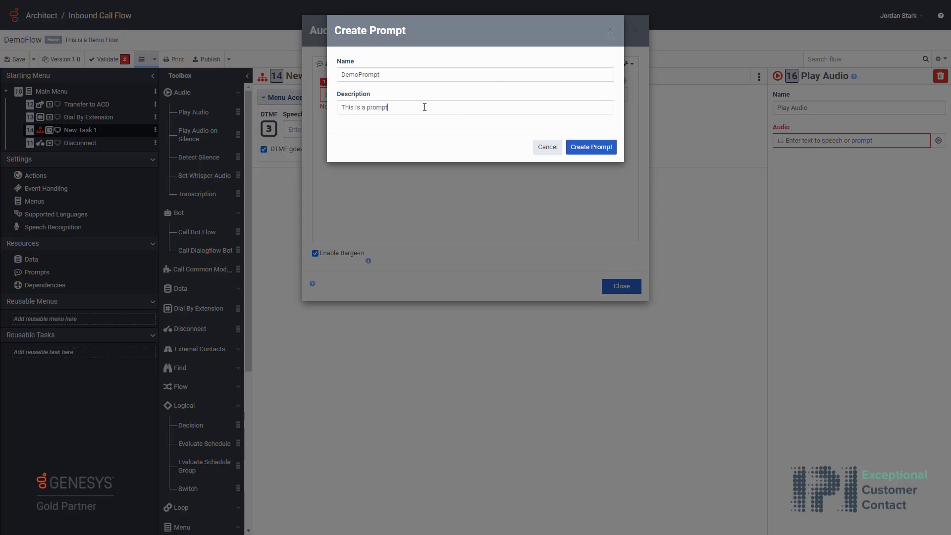
text(for my demo flow)
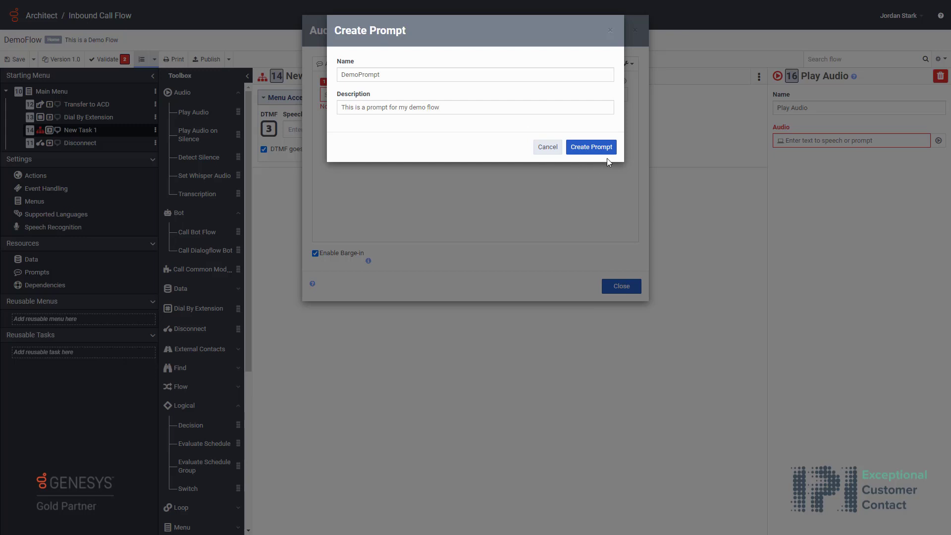
click(590, 147)
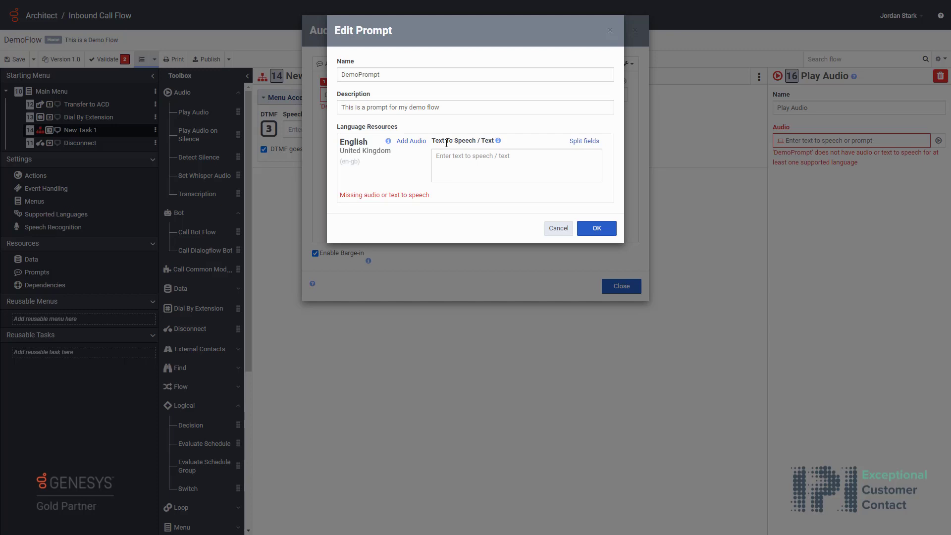
mouse_move(411, 141)
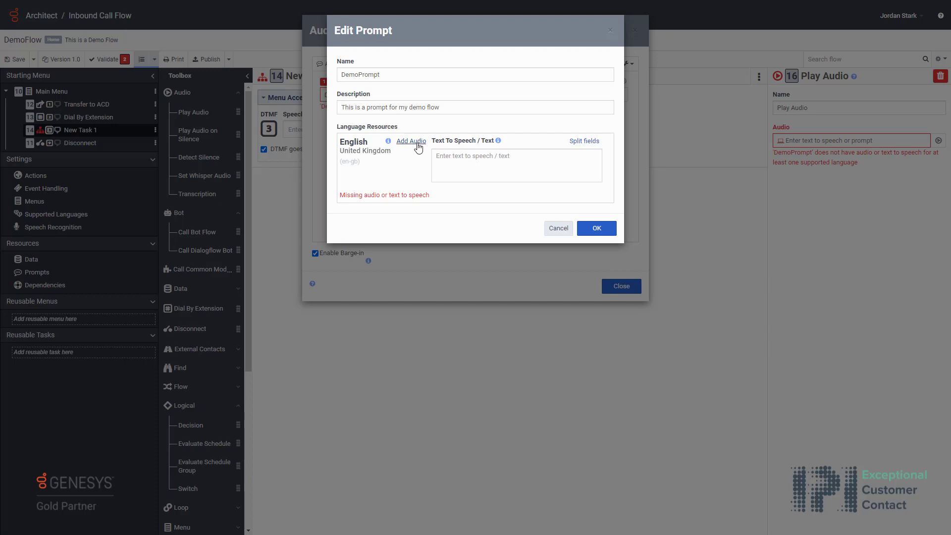
- Record the English DemoPrompt audio in the browser and play it back
click(410, 141)
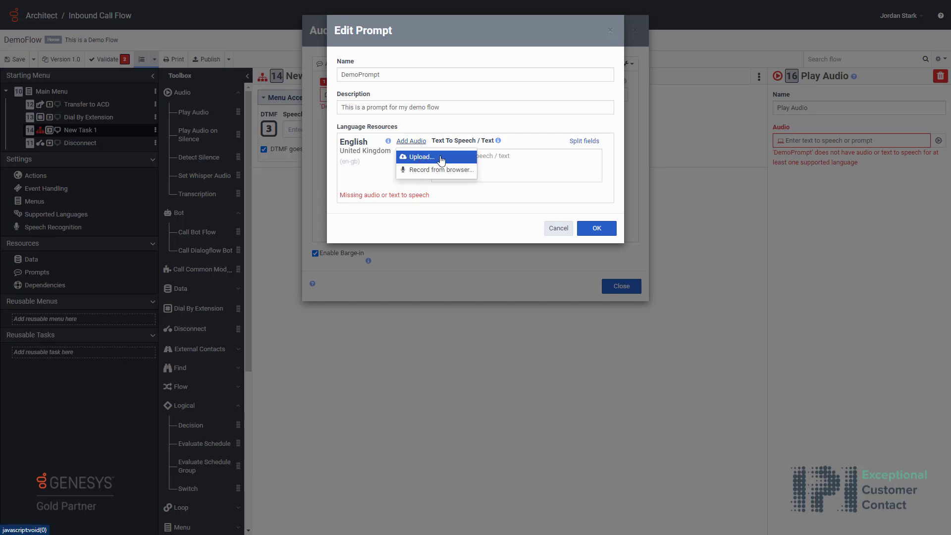
mouse_move(451, 169)
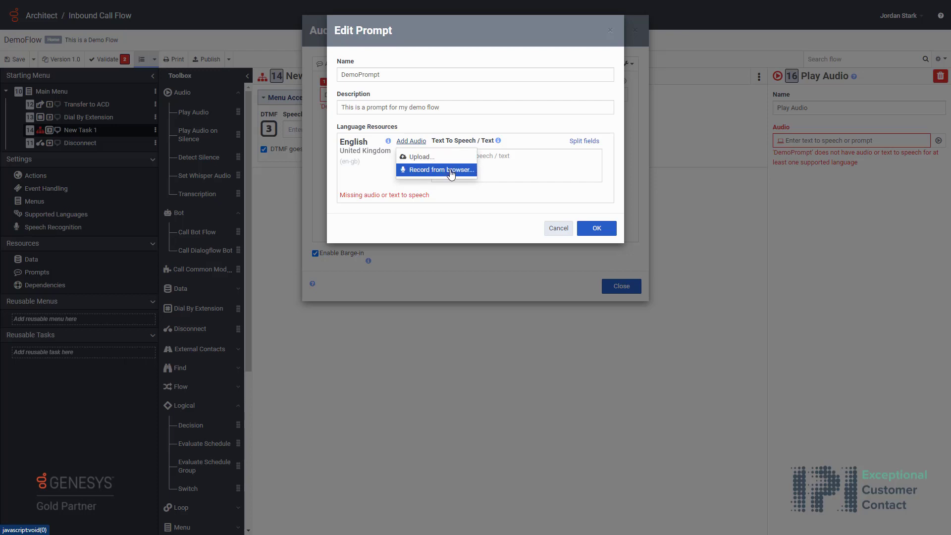
click(447, 169)
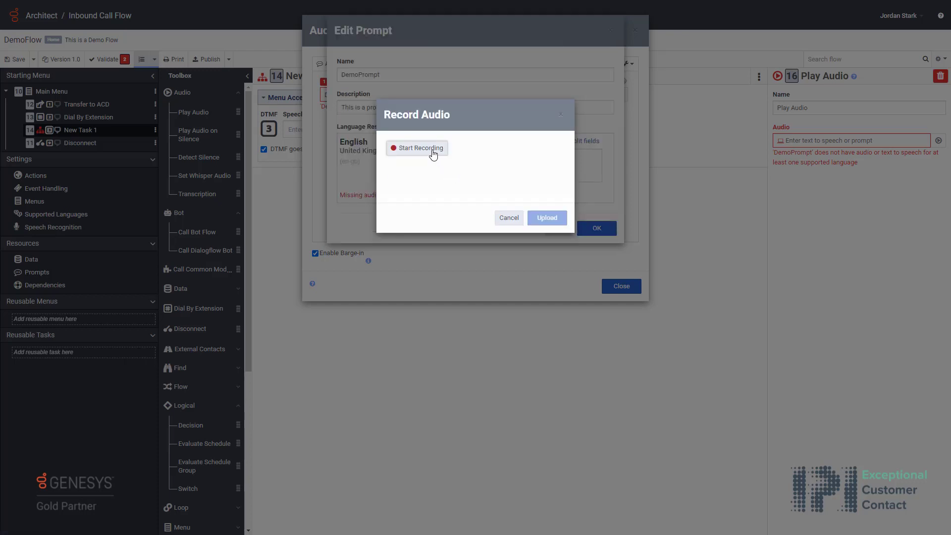
click(418, 147)
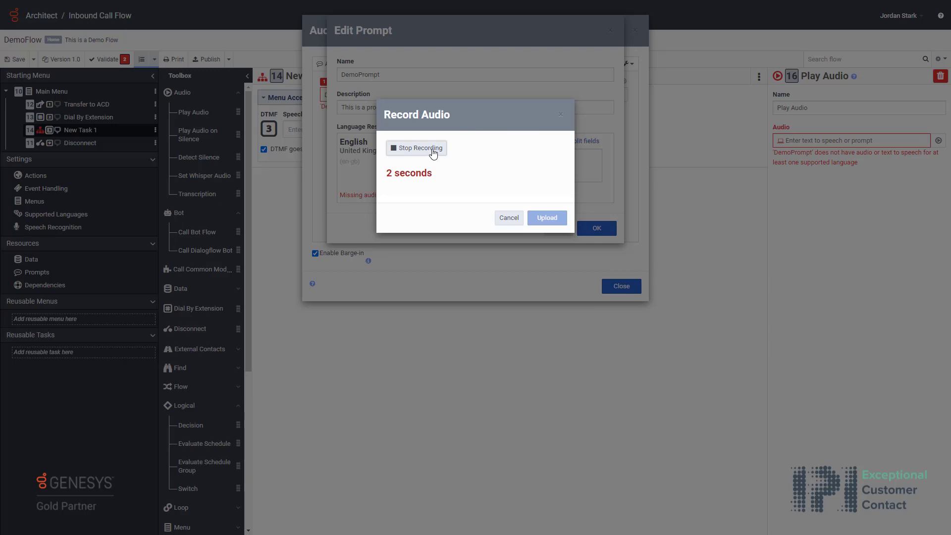
click(417, 147)
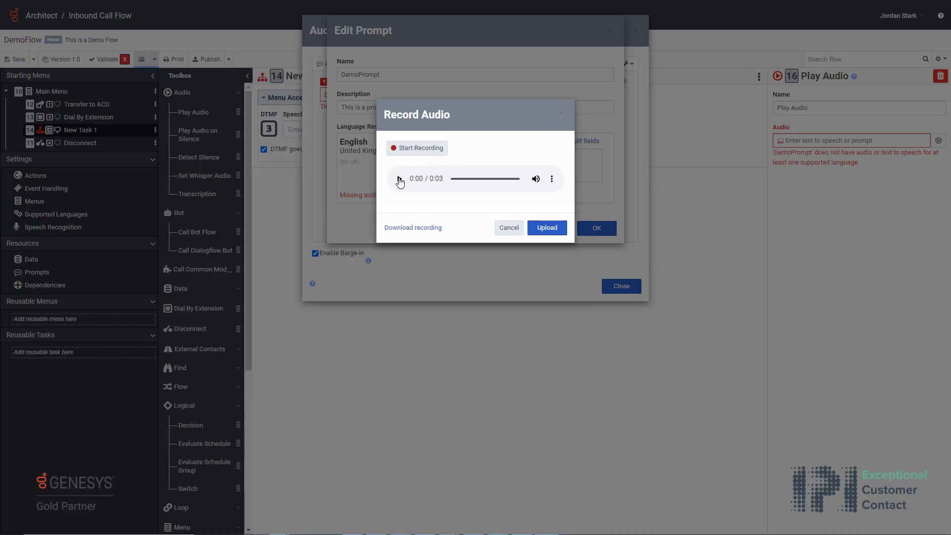
click(399, 178)
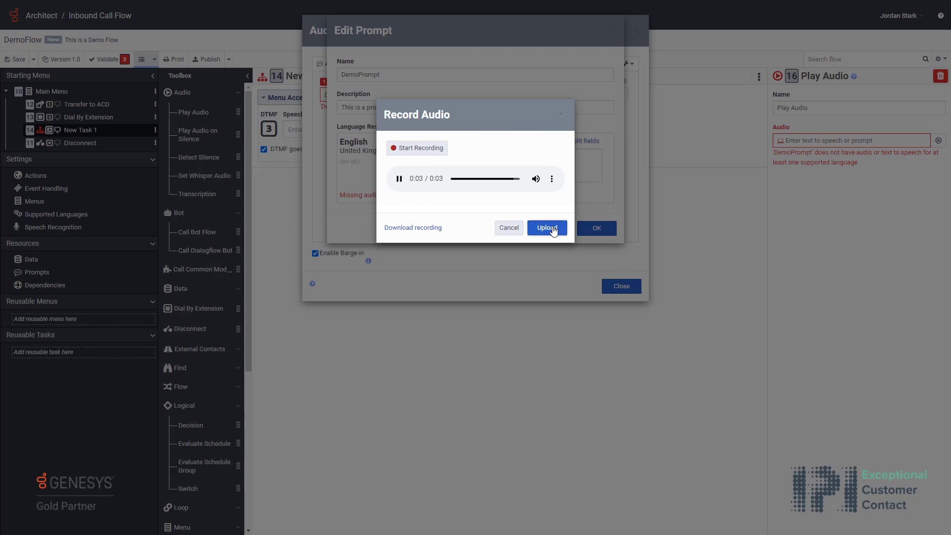
- Upload the recording to DemoPrompt and confirm the Play Audio sequence
click(545, 228)
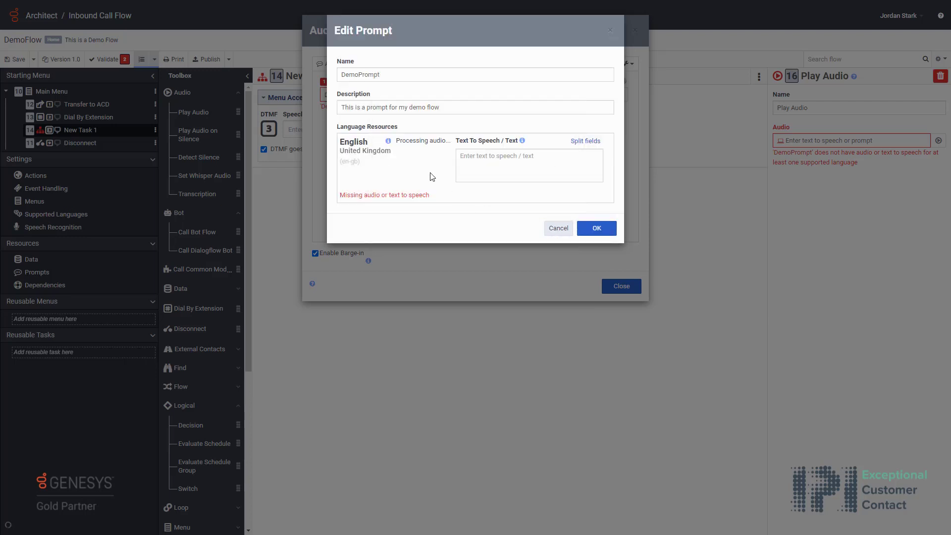
mouse_move(434, 150)
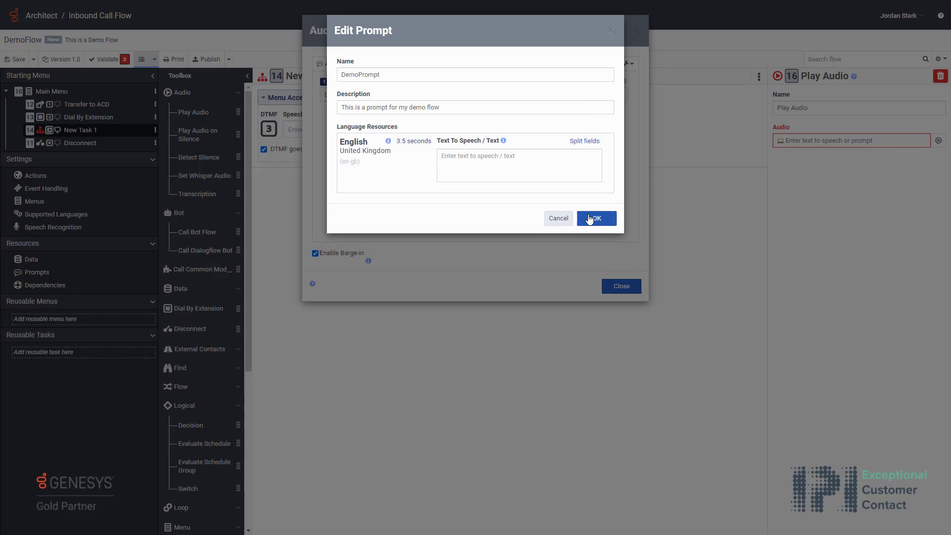
click(596, 218)
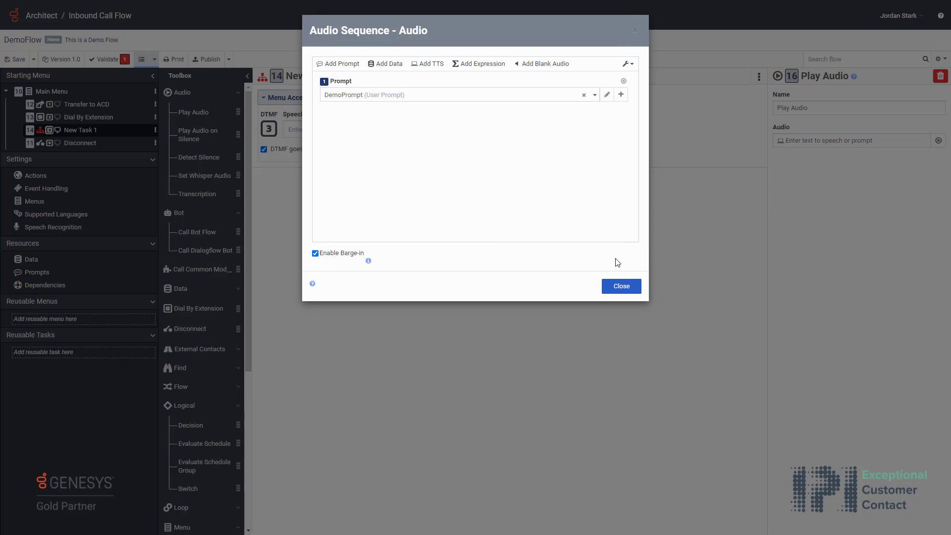
click(621, 285)
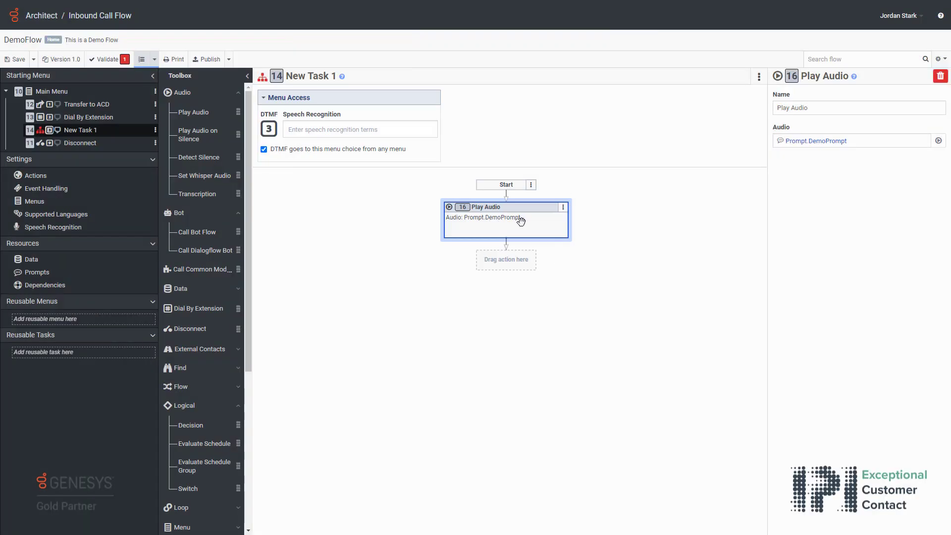
mouse_move(518, 217)
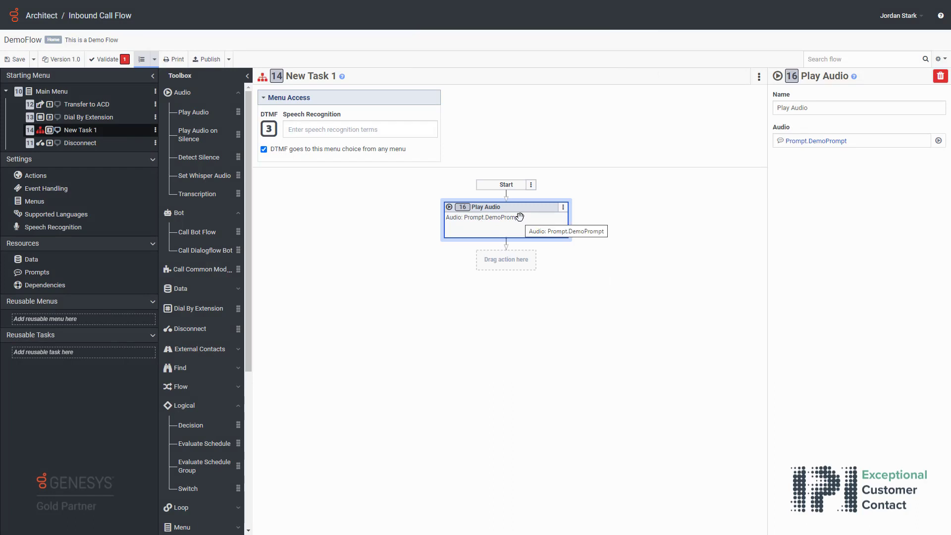
mouse_move(515, 217)
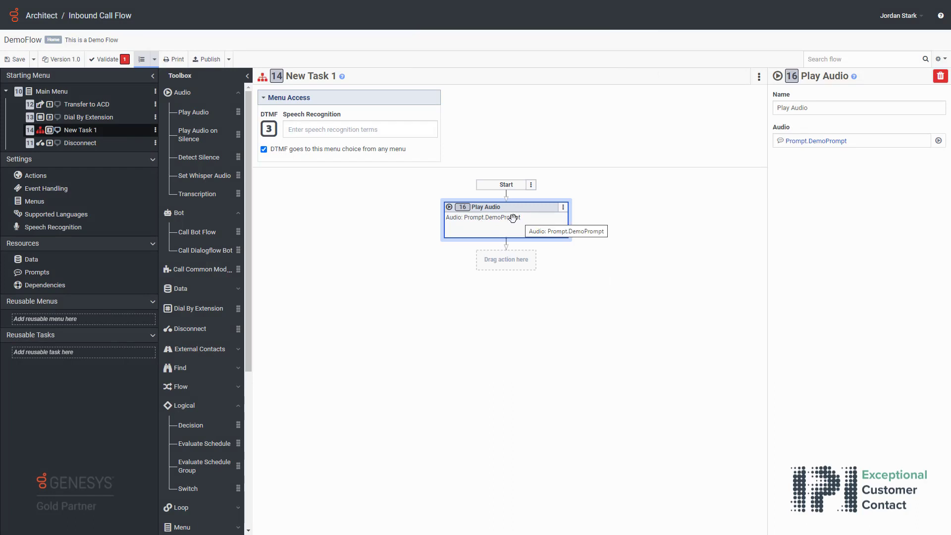
- Scroll the Toolbox to Transfer to place Transfer to User below Play Audio
scroll(down, 3)
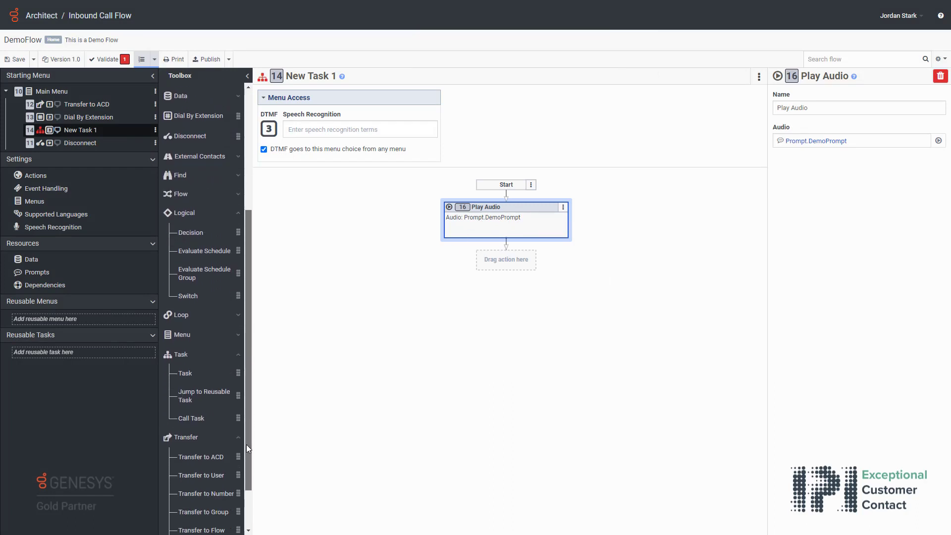
scroll(down, 3)
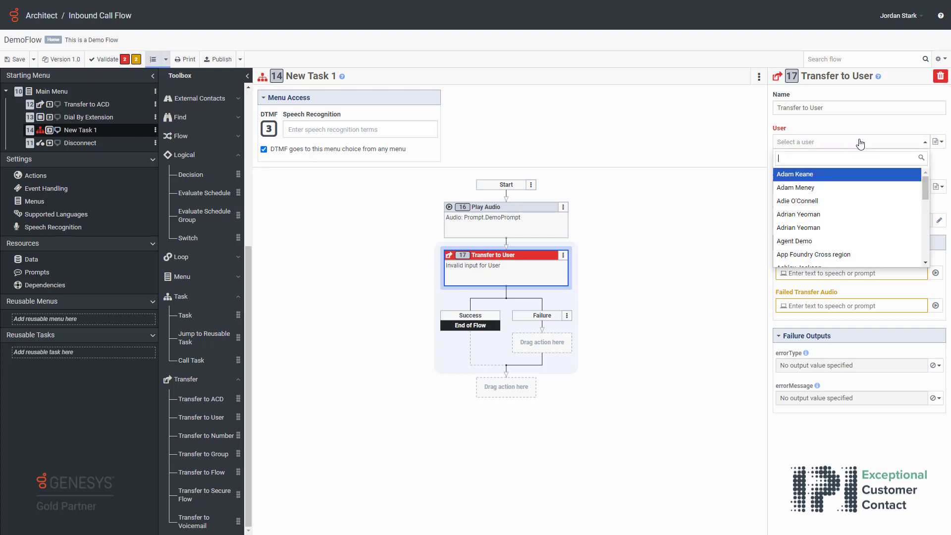
text(jordan Stark)
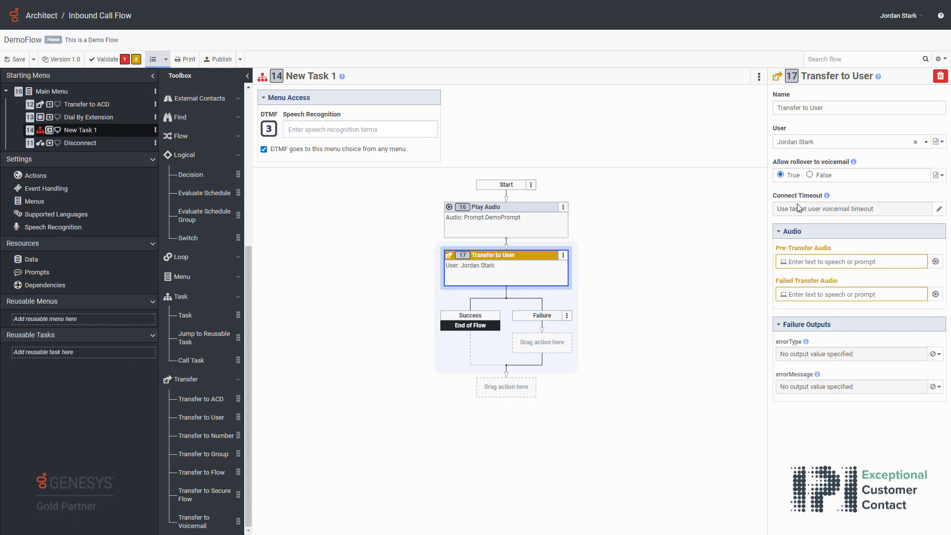
mouse_move(809, 215)
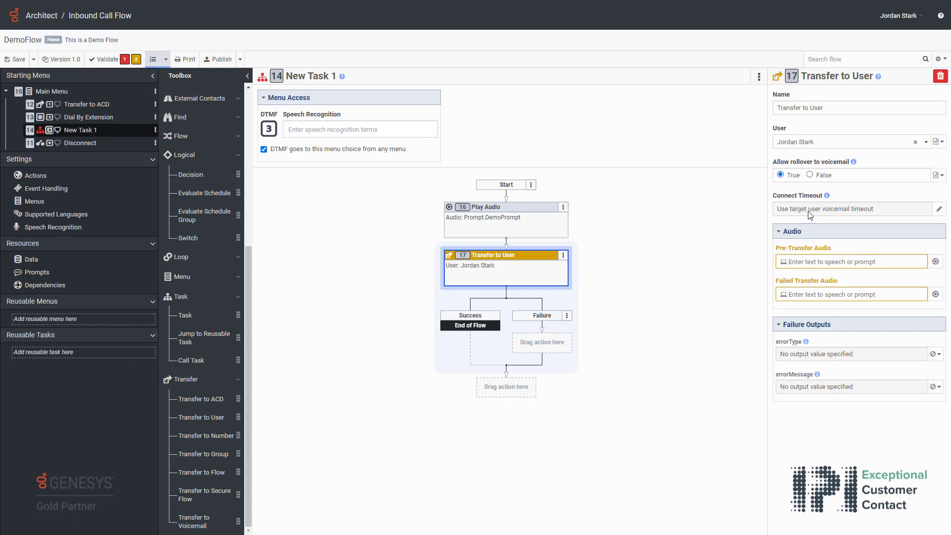
text(calling jordan now)
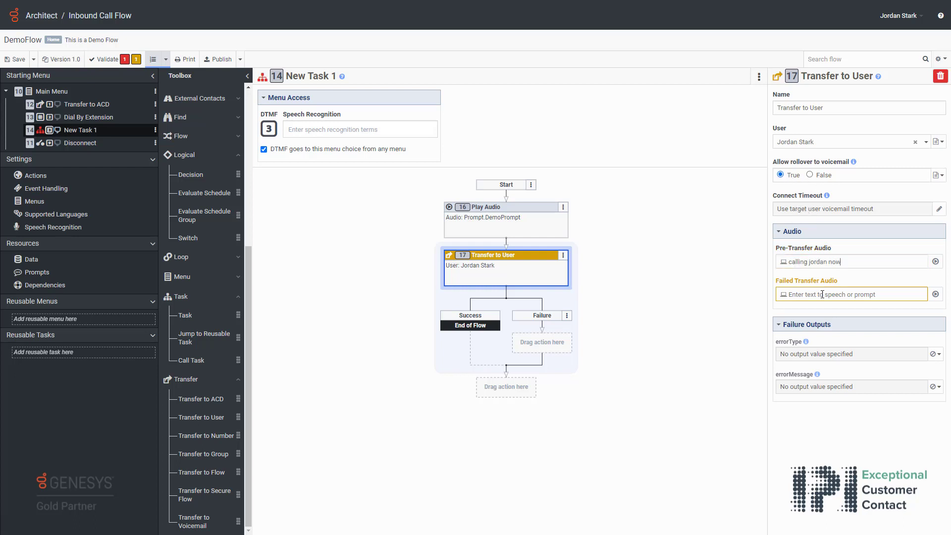
text(whoops something went wrong)
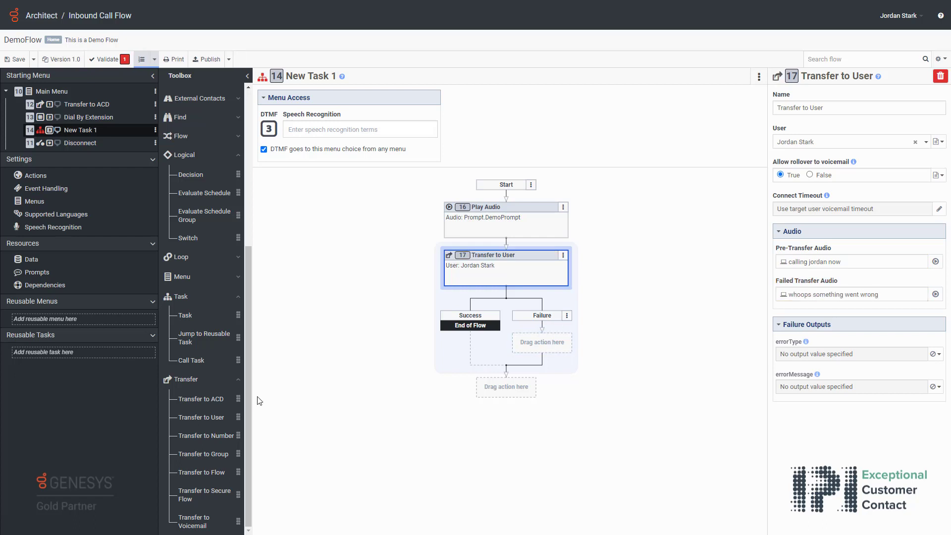
mouse_move(204, 454)
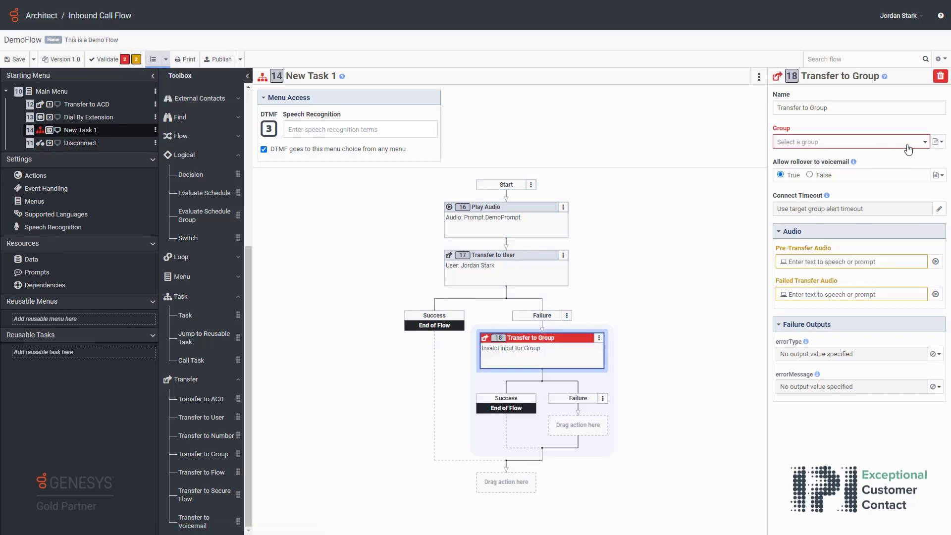
- Target group Demo_Test with messages 'transfering you to the group now' and 'whoops something went wrong'
click(849, 142)
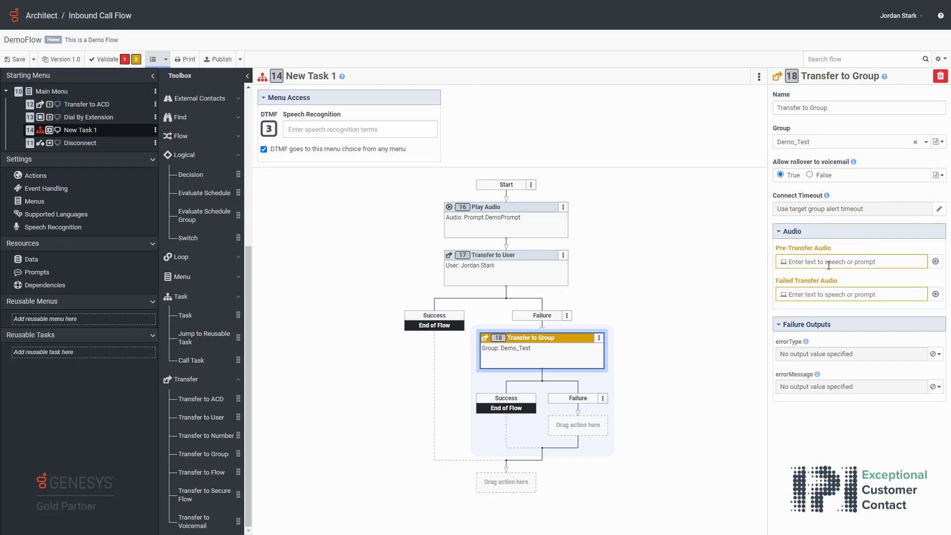
text(transfering you to the group now)
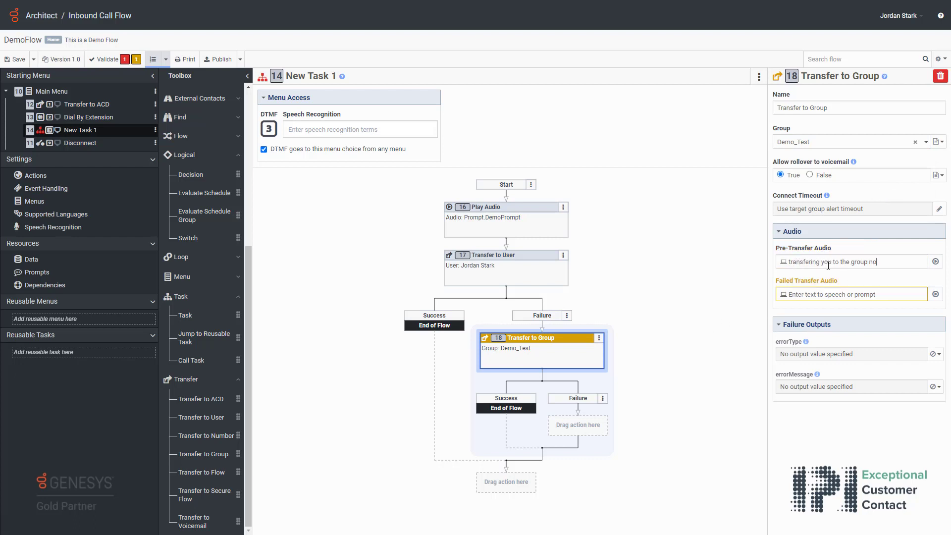
text(whoops something went wrong, please try aga...)
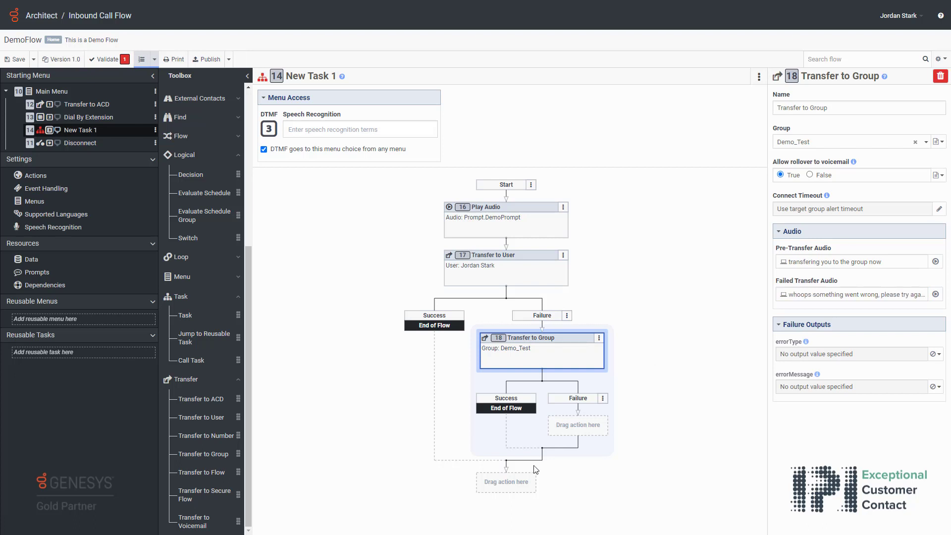
mouse_move(201, 399)
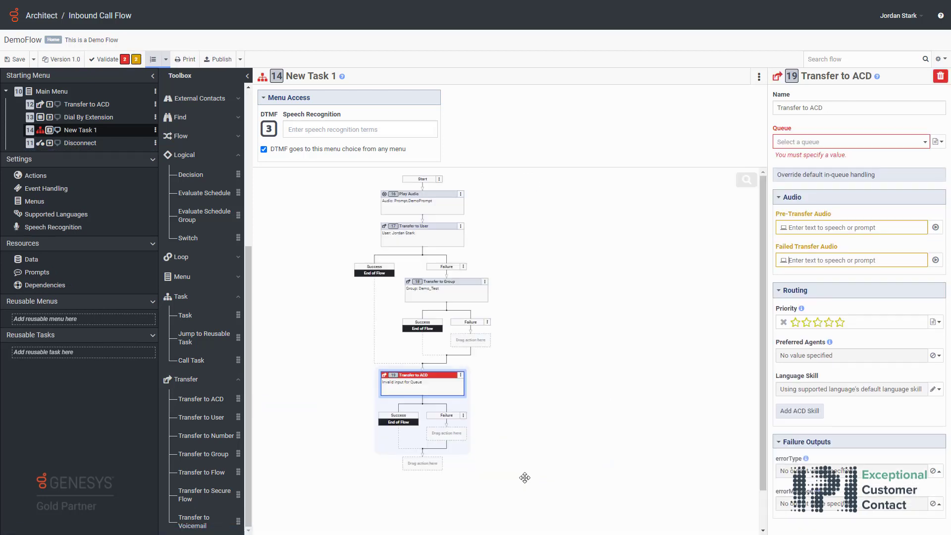
mouse_move(859, 142)
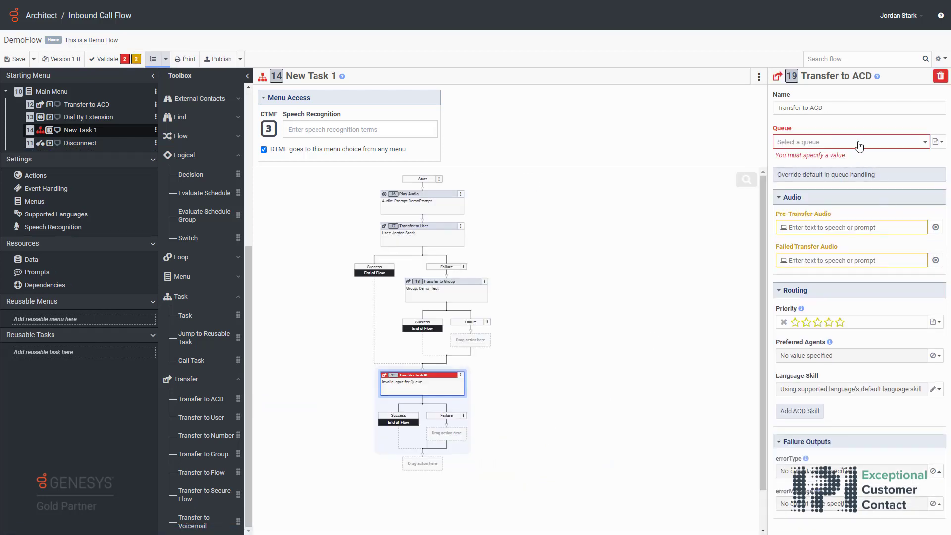
- Target queue FLY-IPI with failed-transfer message 'whoops something has gone', selecting its failure slot
click(852, 141)
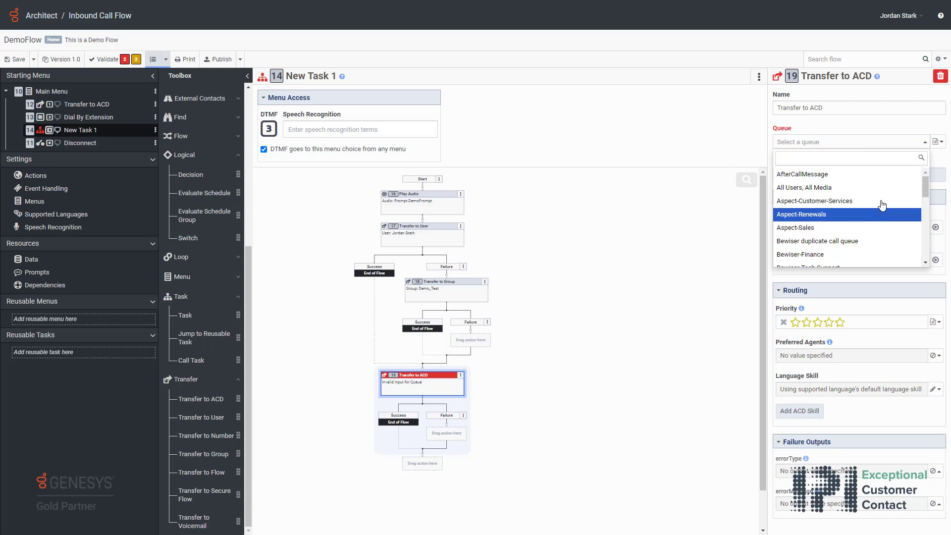
text(fly)
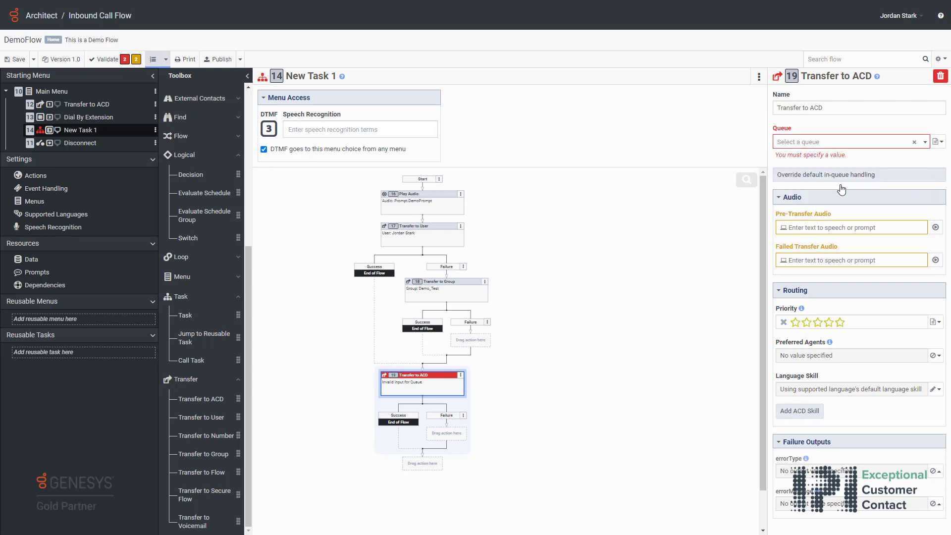
click(850, 142)
text(putting you through to the)
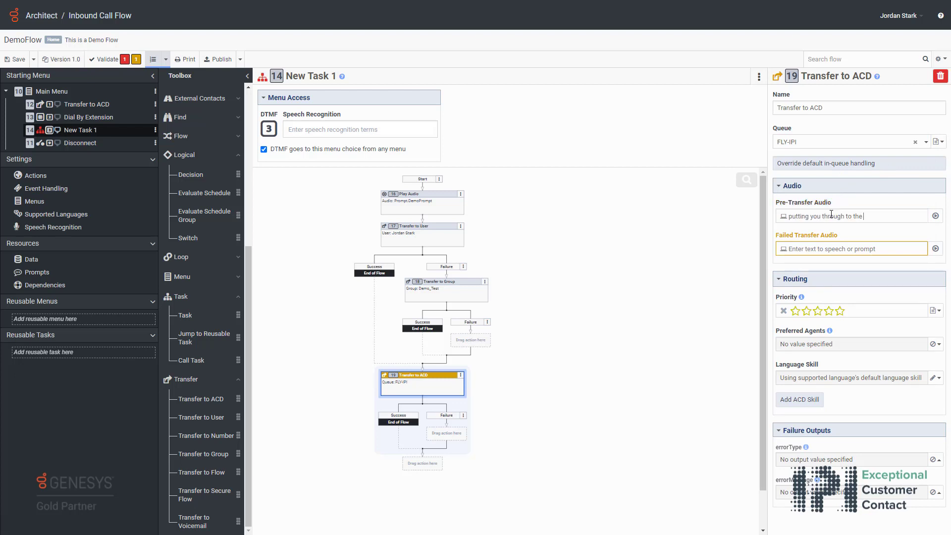
text(whoops something has gone)
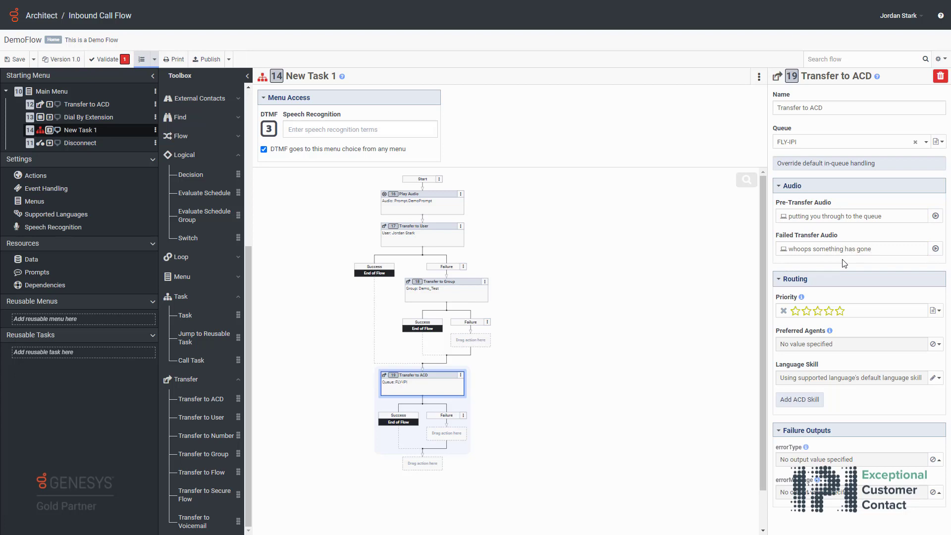
click(422, 195)
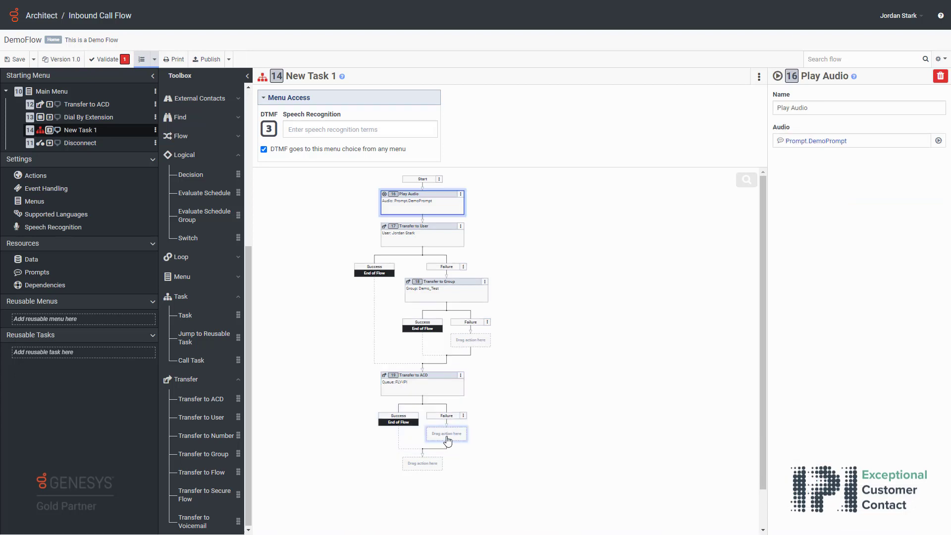
- Insert a Disconnect step into the ACD transfer's empty Failure slot
right_click(446, 433)
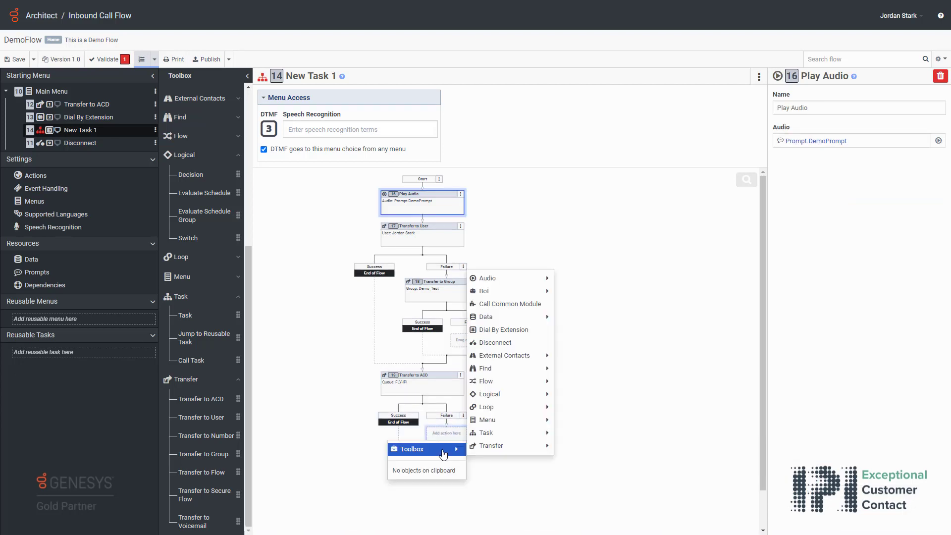
mouse_move(493, 342)
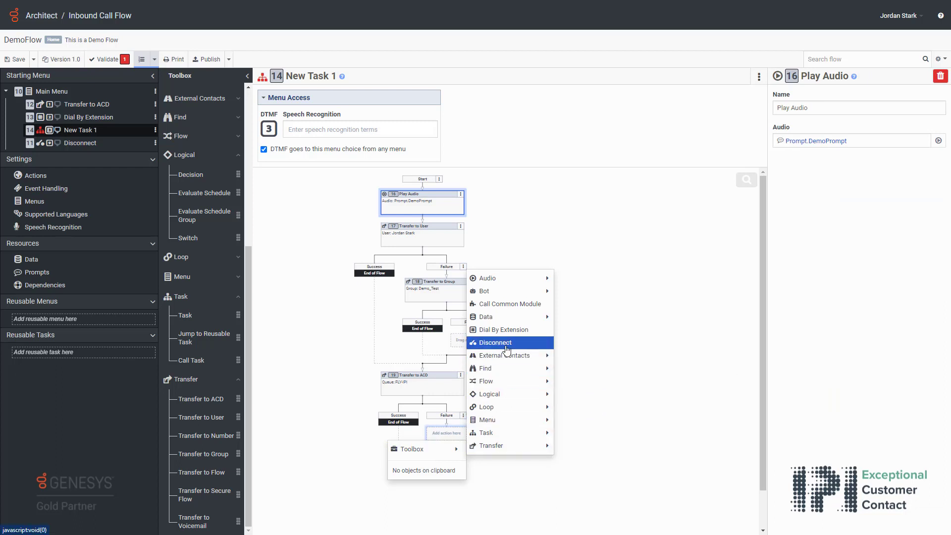
click(493, 342)
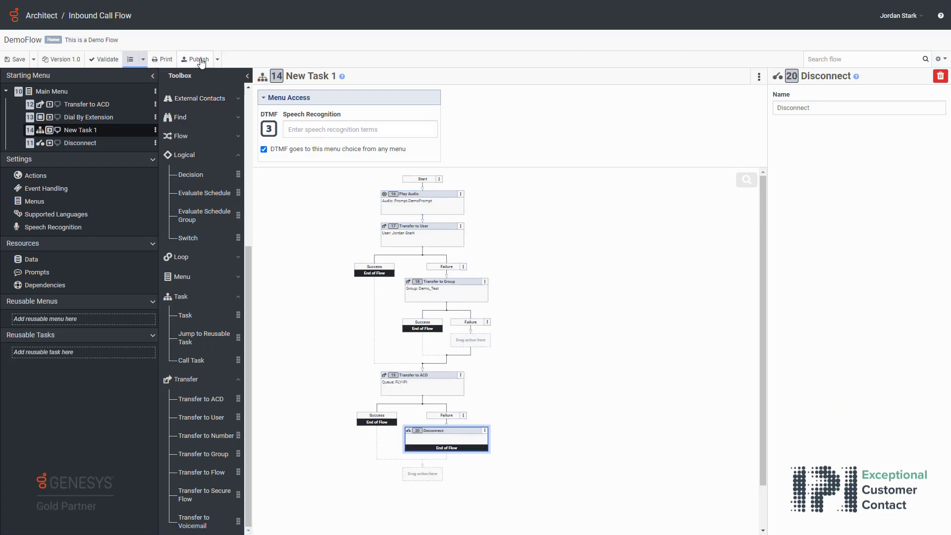
- Publish DemoFlow from the toolbar, closing it for editing
click(107, 58)
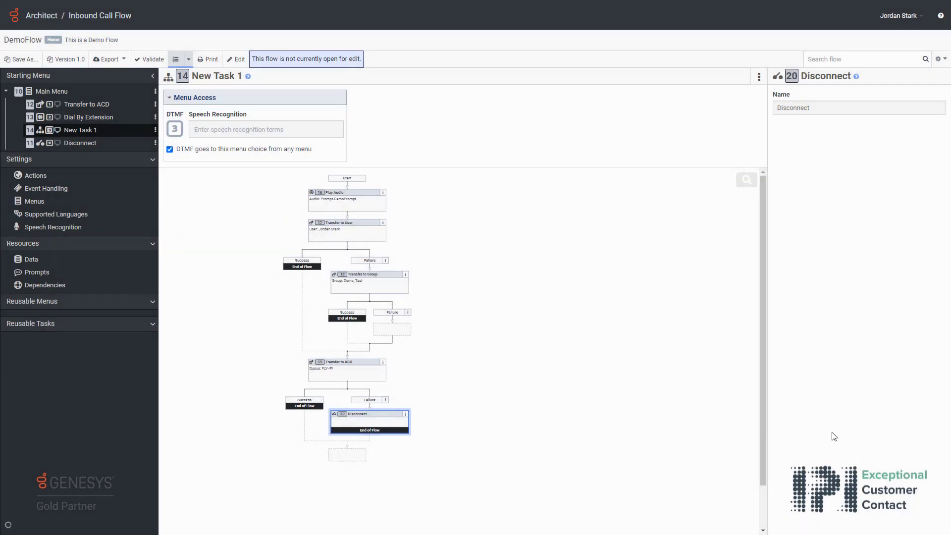
mouse_move(835, 434)
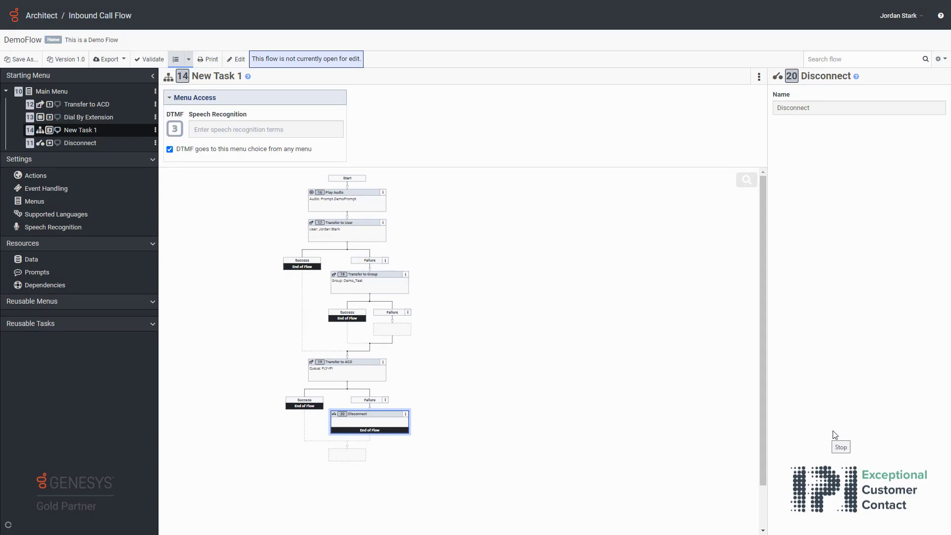